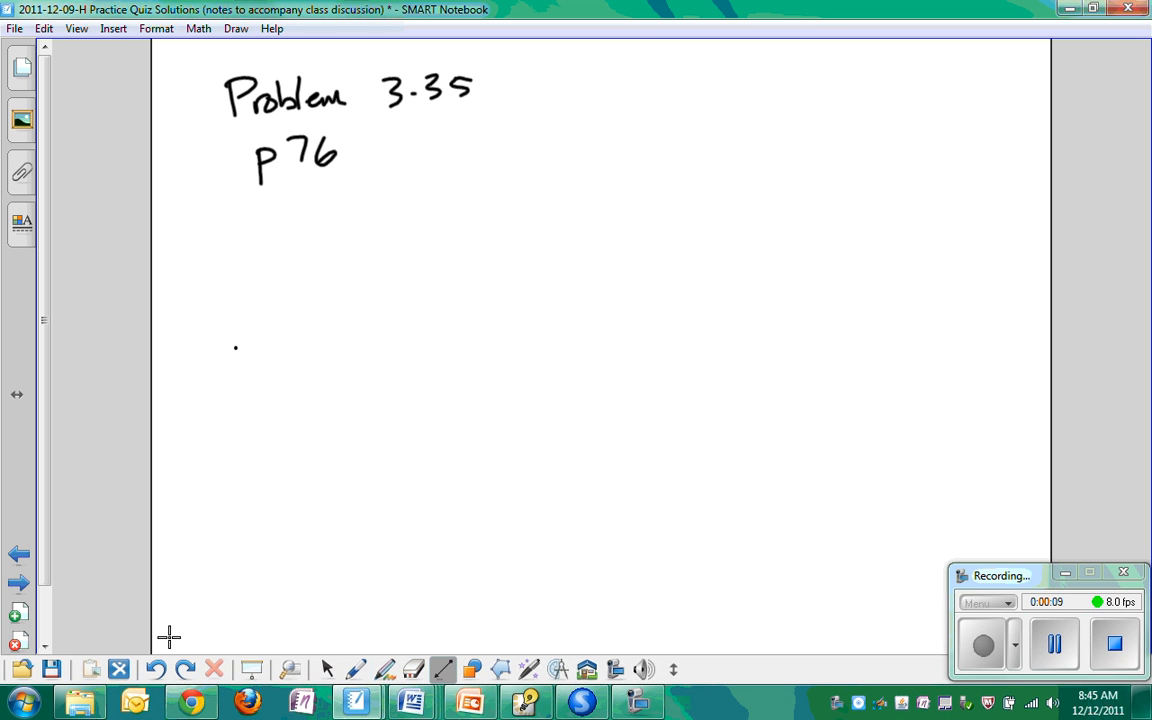
Correct the heading to Problem 3-34, draw a horizontal ground line and sketch a car on it.
drag(236, 348, 1000, 348)
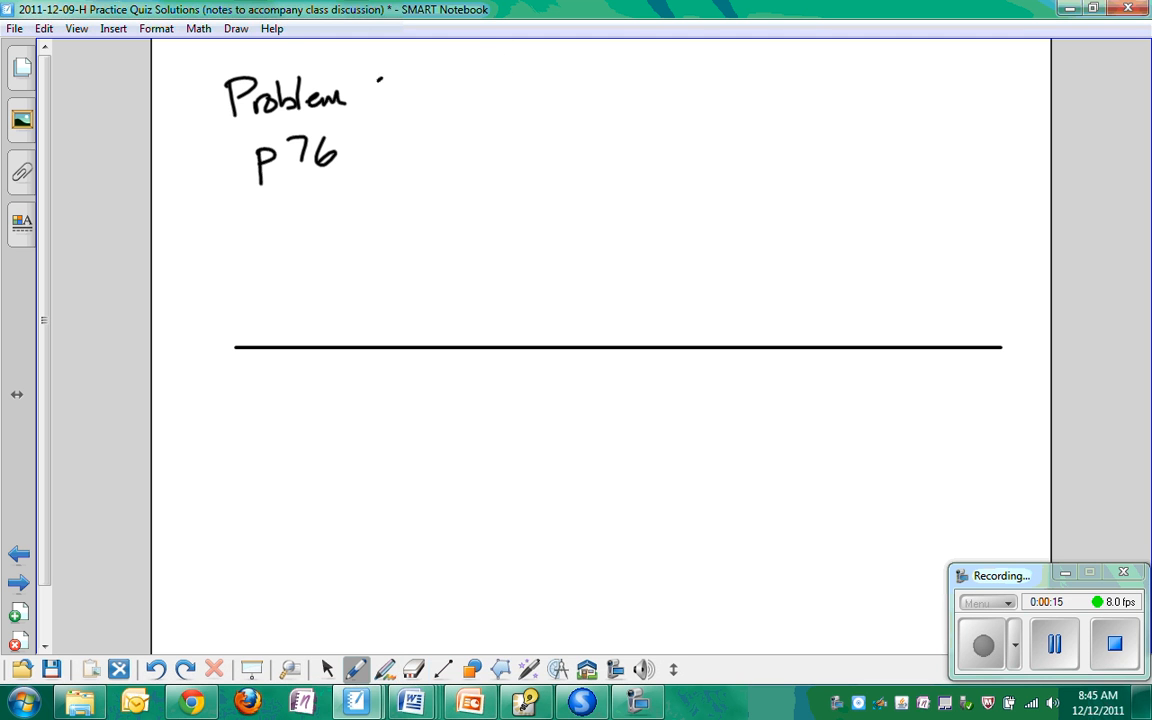
drag(384, 90, 480, 96)
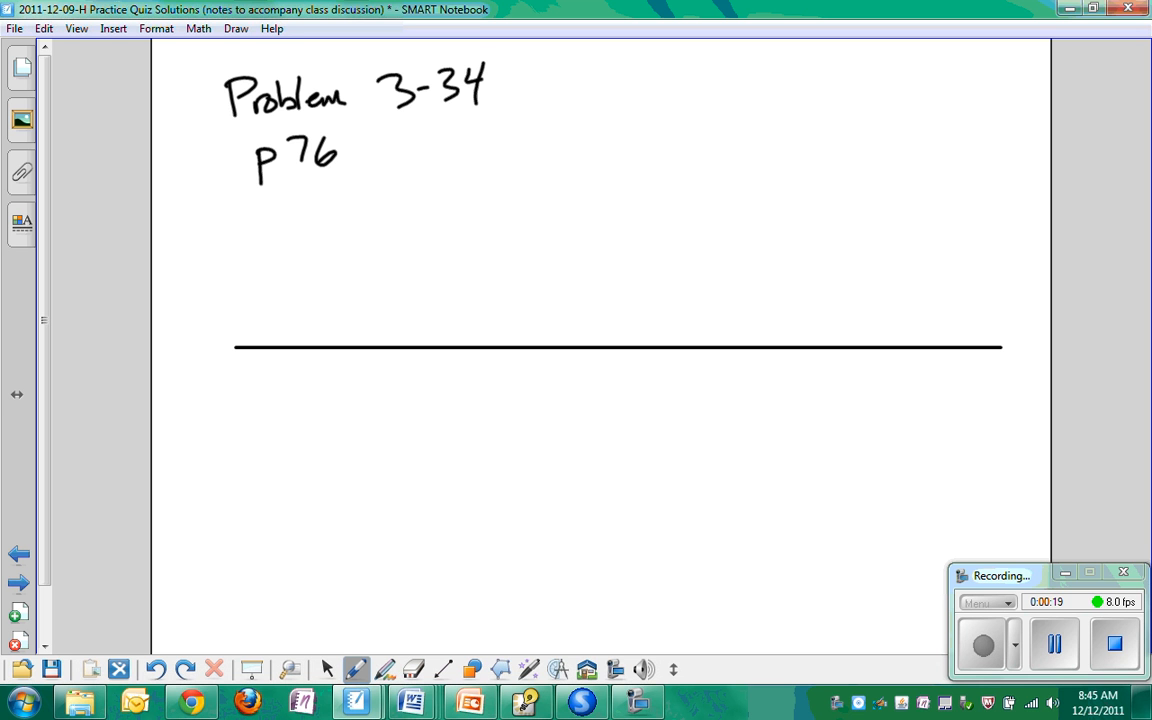
drag(338, 338, 412, 338)
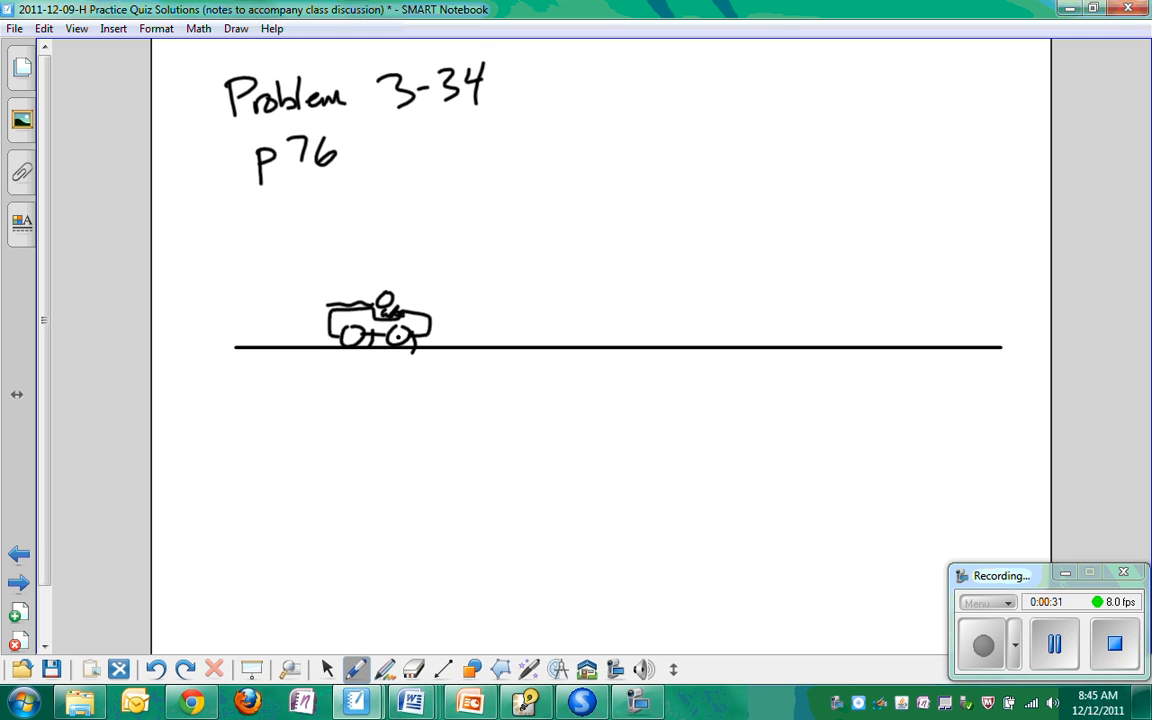
Draw a right-pointing arrow ahead of the car and nudge the car and arrow into position.
drag(452, 324, 560, 324)
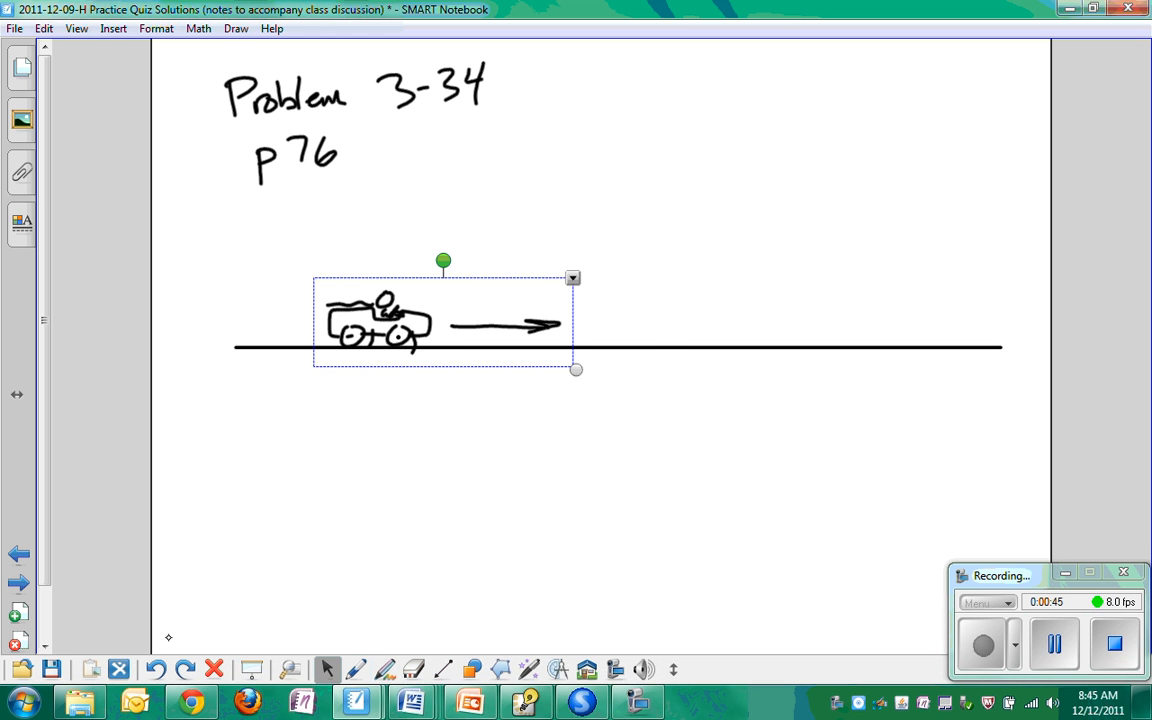
drag(444, 318, 516, 318)
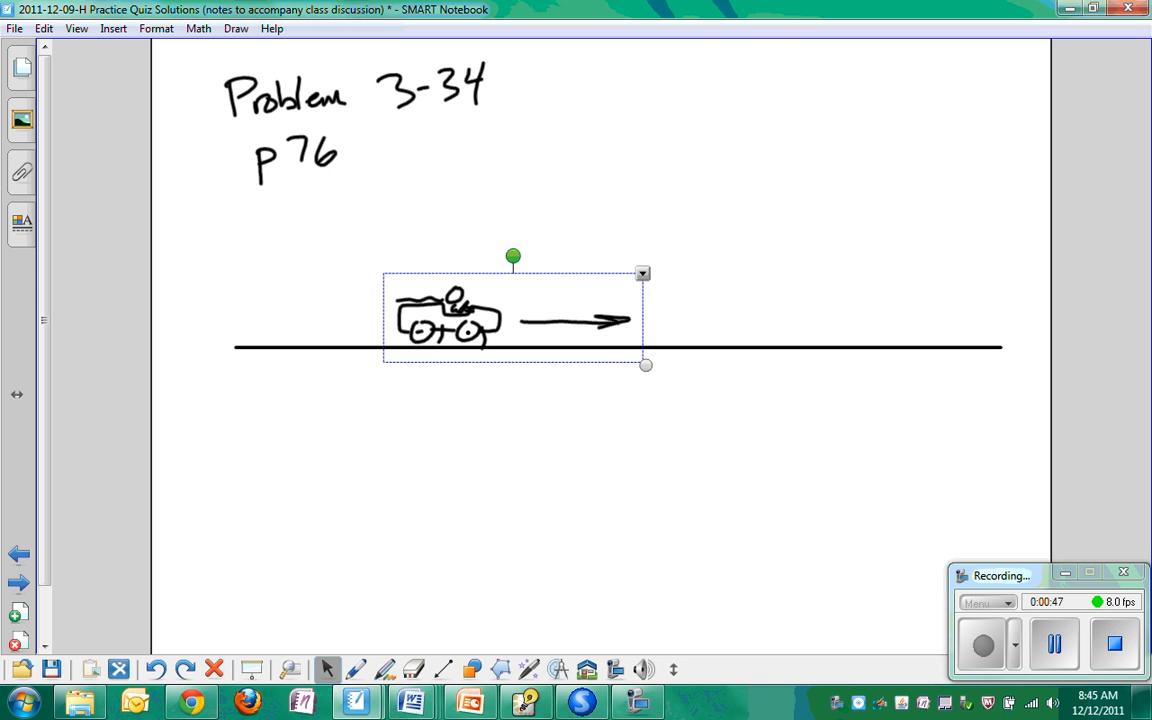
drag(516, 316, 440, 324)
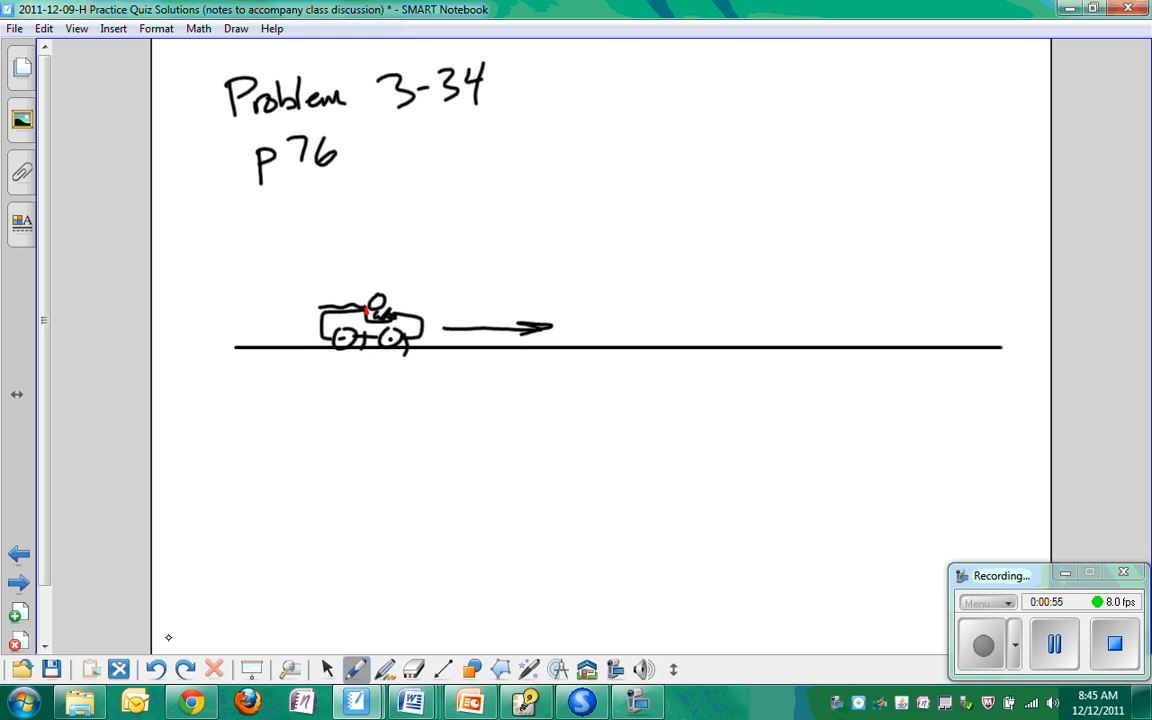
Draw red velocity arrows from the car labelled Voy and a dashed red trajectory arc to the road.
drag(370, 304, 370, 244)
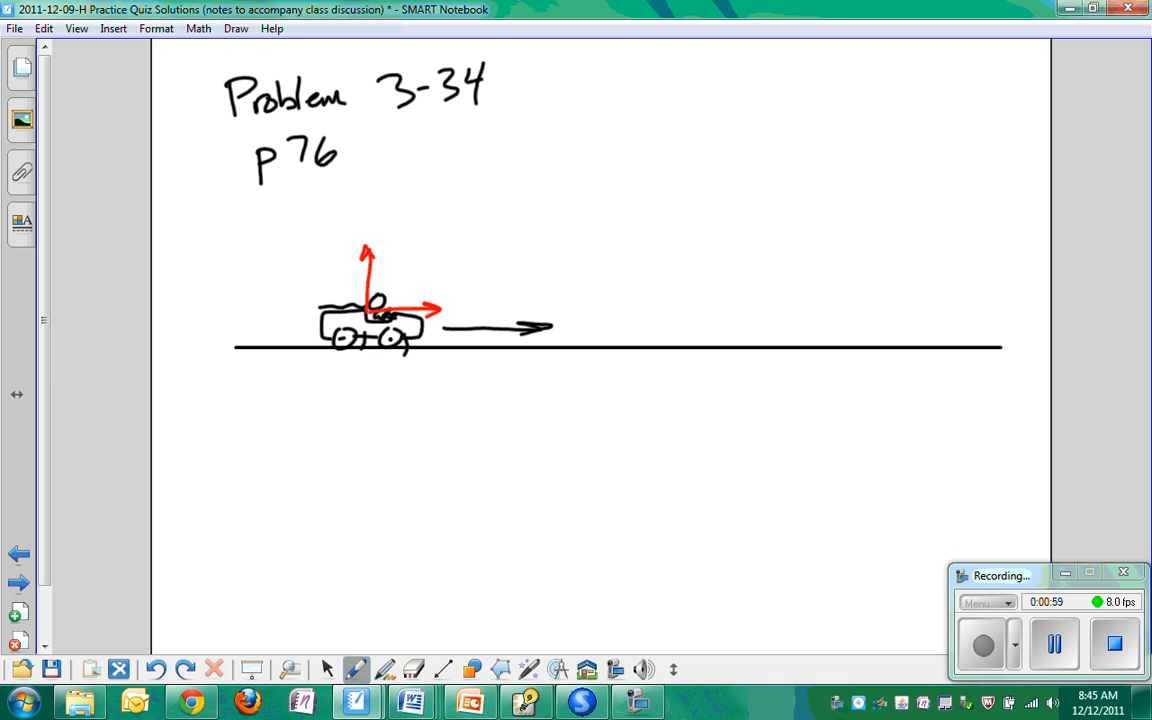
drag(280, 260, 330, 240)
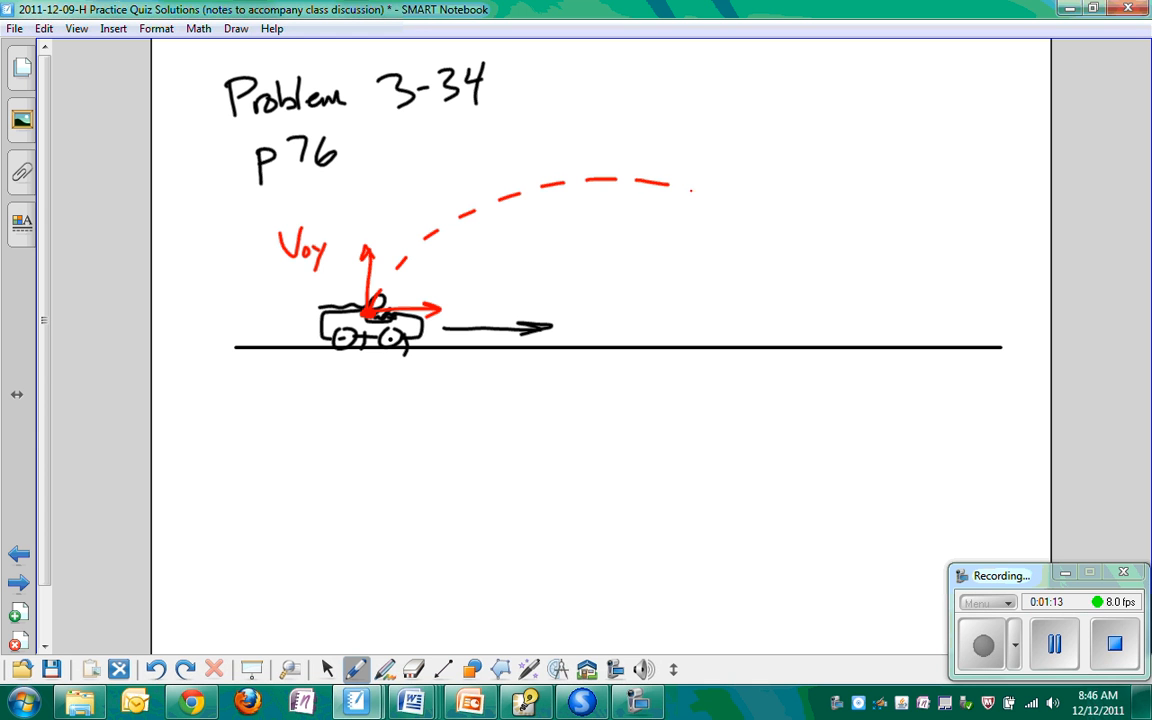
drag(670, 184, 836, 296)
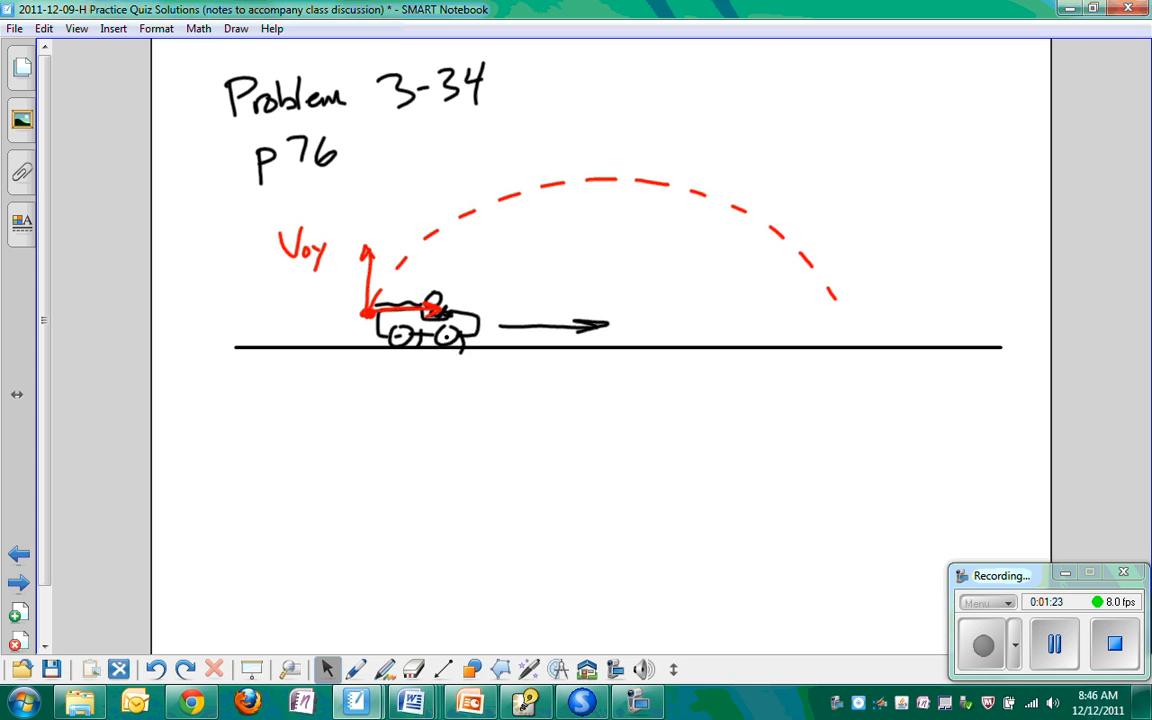
Clone the car, move the copy to where the arc lands and colour it gray.
click(420, 316)
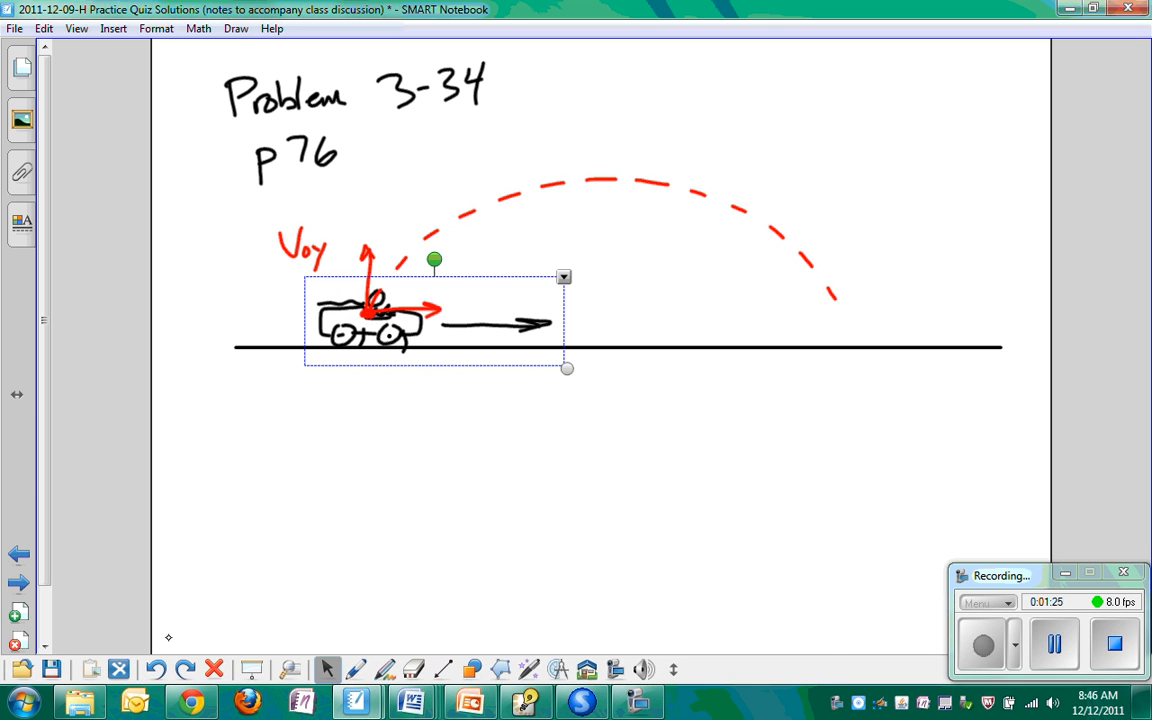
right_click(564, 276)
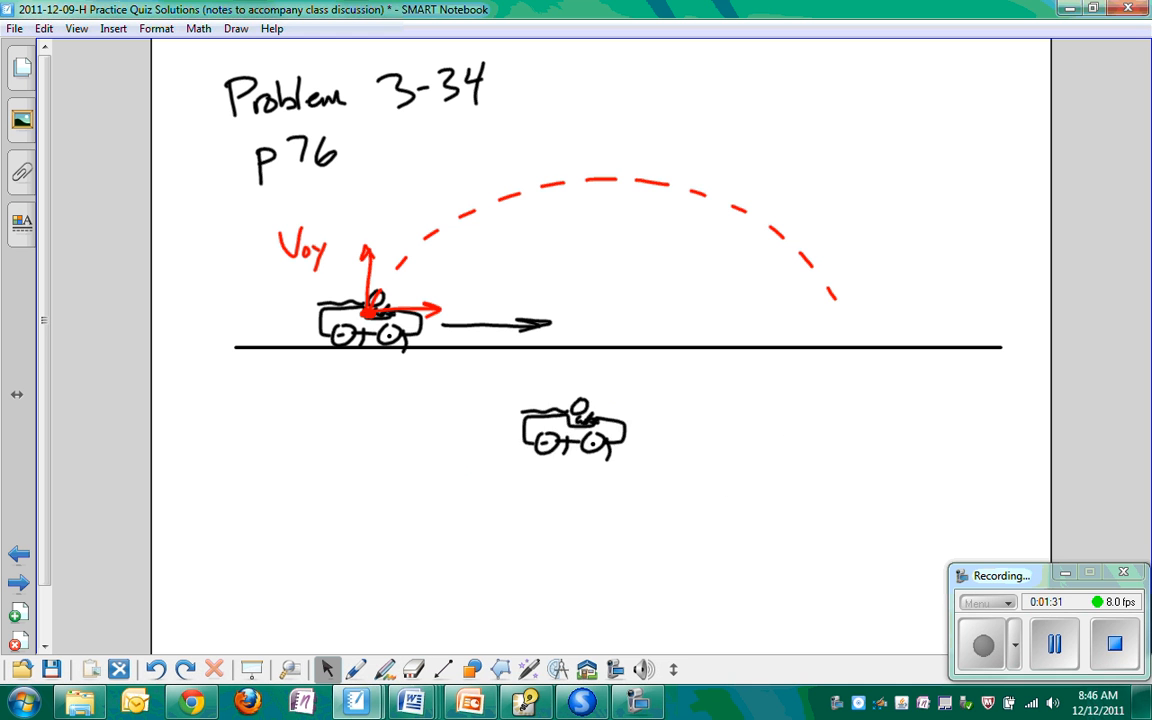
drag(572, 428, 840, 320)
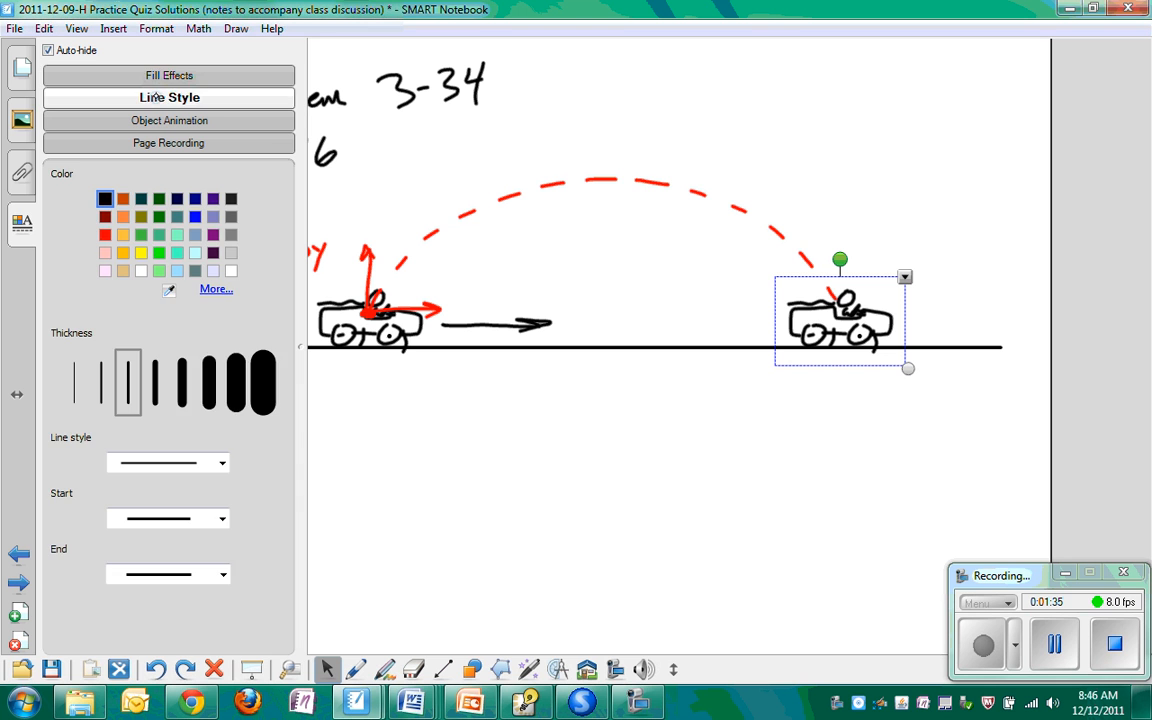
click(168, 76)
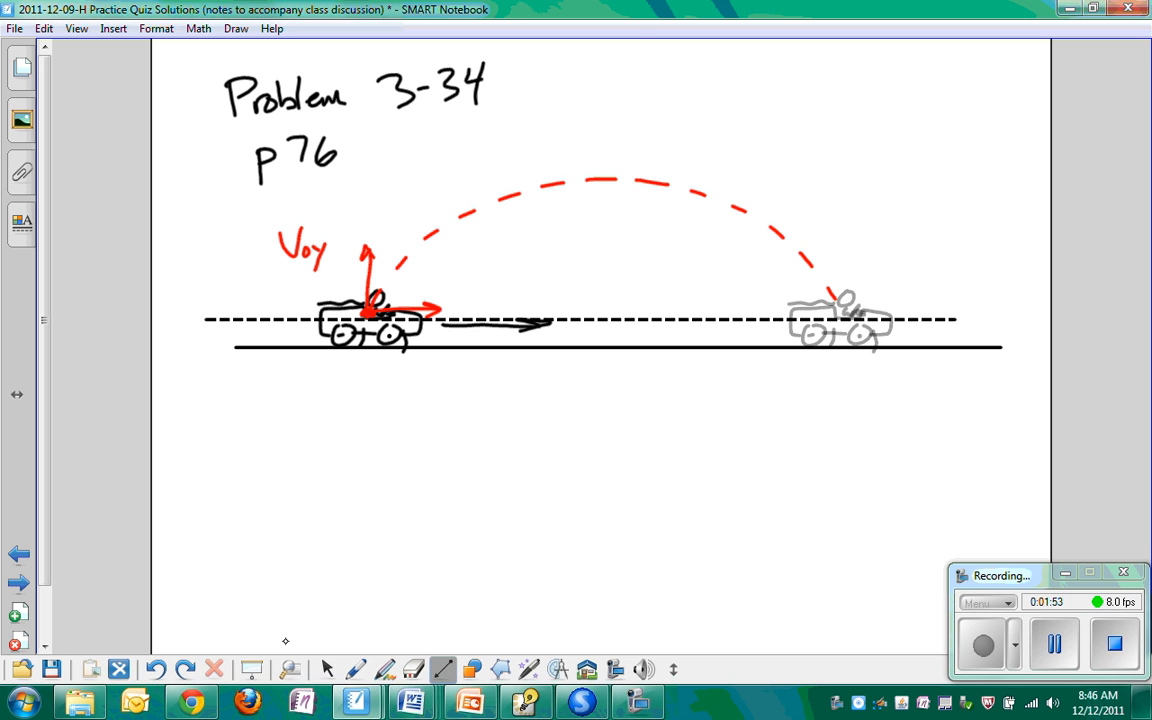
Extend the dashed launch-height line past the gray landed car.
click(328, 668)
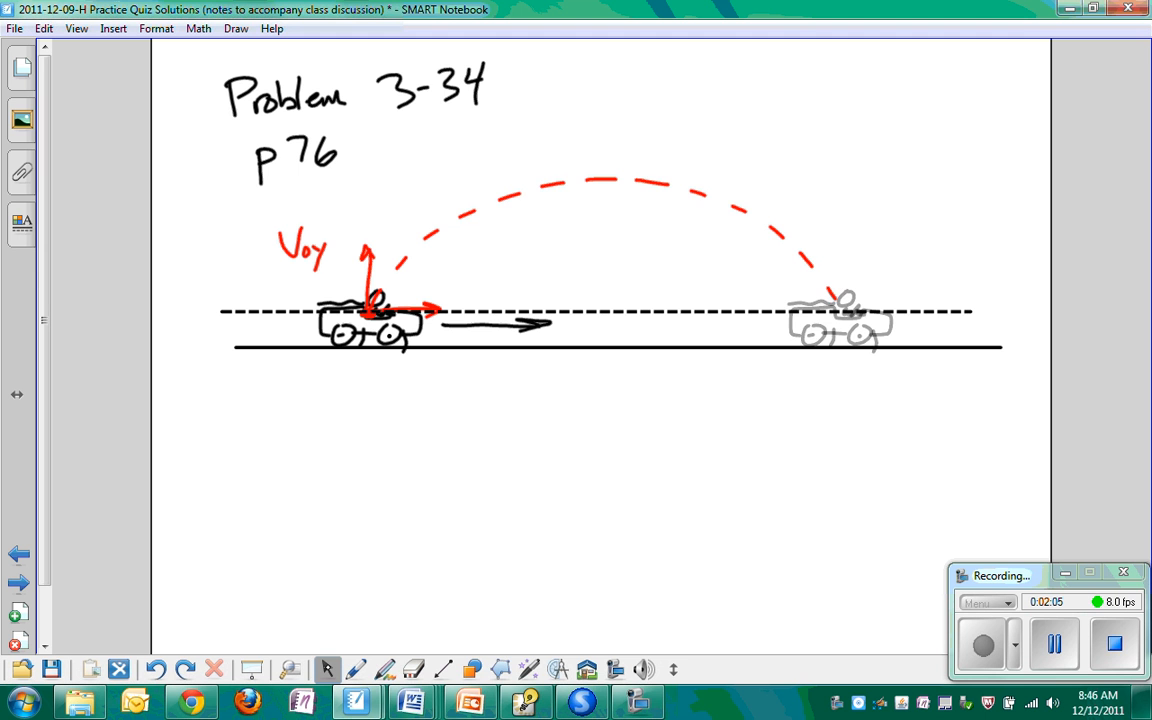
scroll(down, 3)
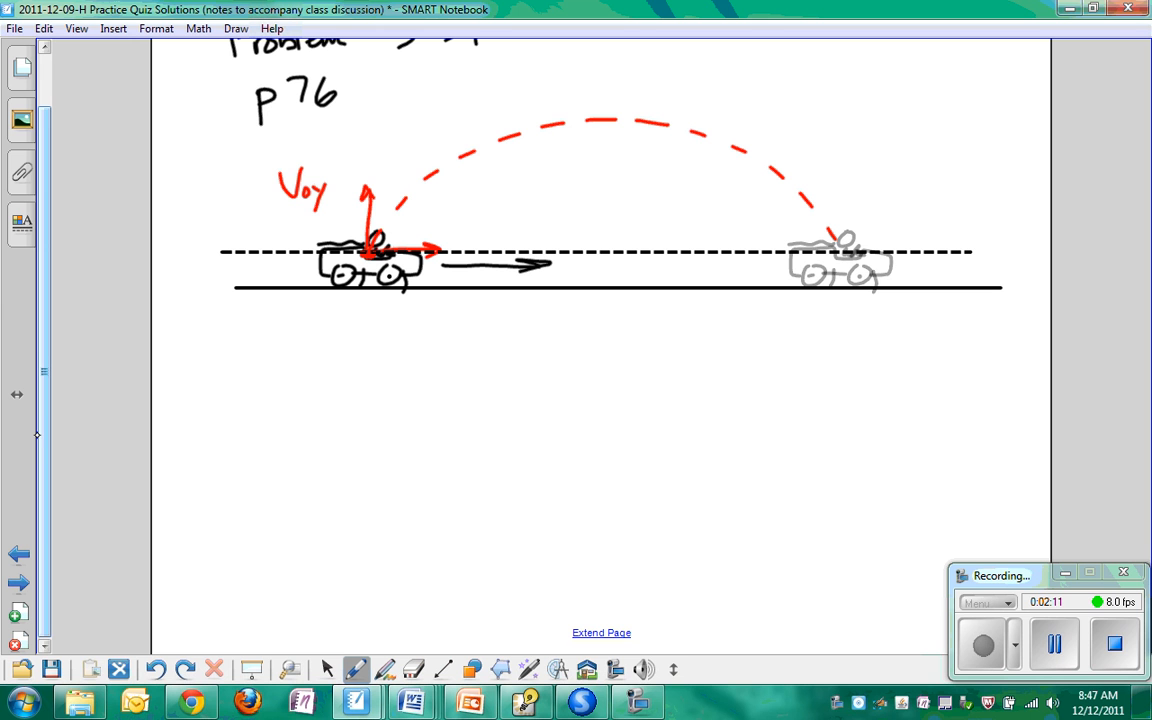
Label the horizontal speed 25 m/s below the car and the vertical speed 11 m/s beside Voy.
click(368, 324)
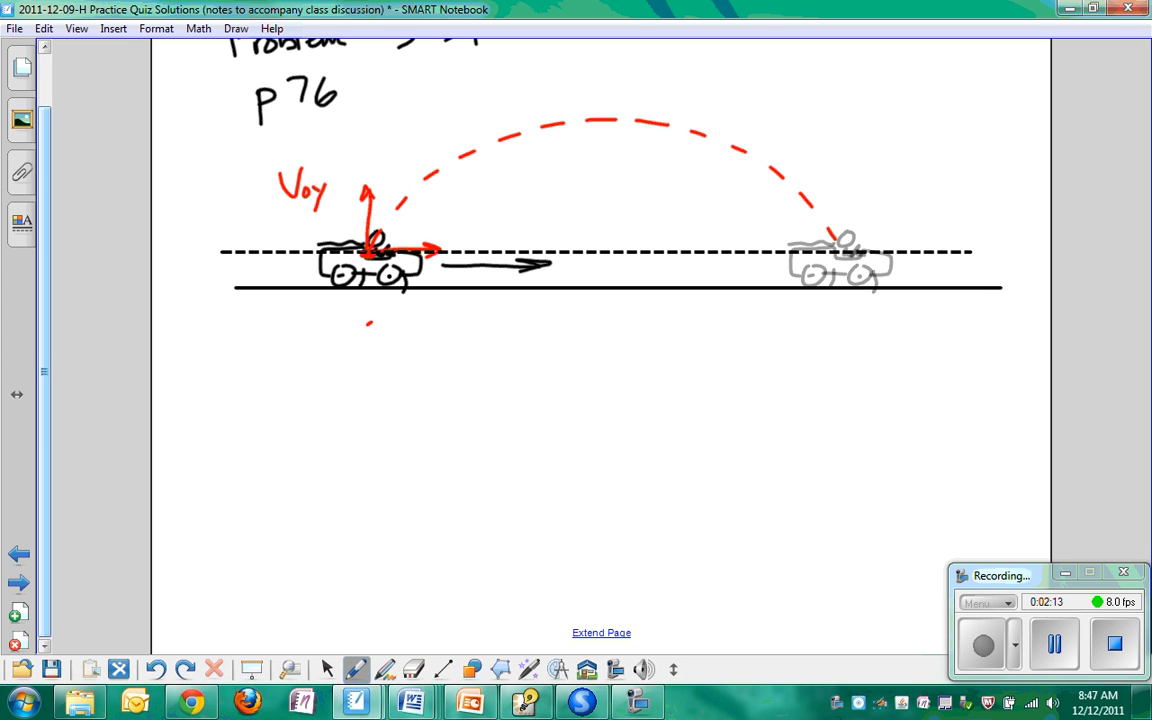
drag(370, 336, 464, 340)
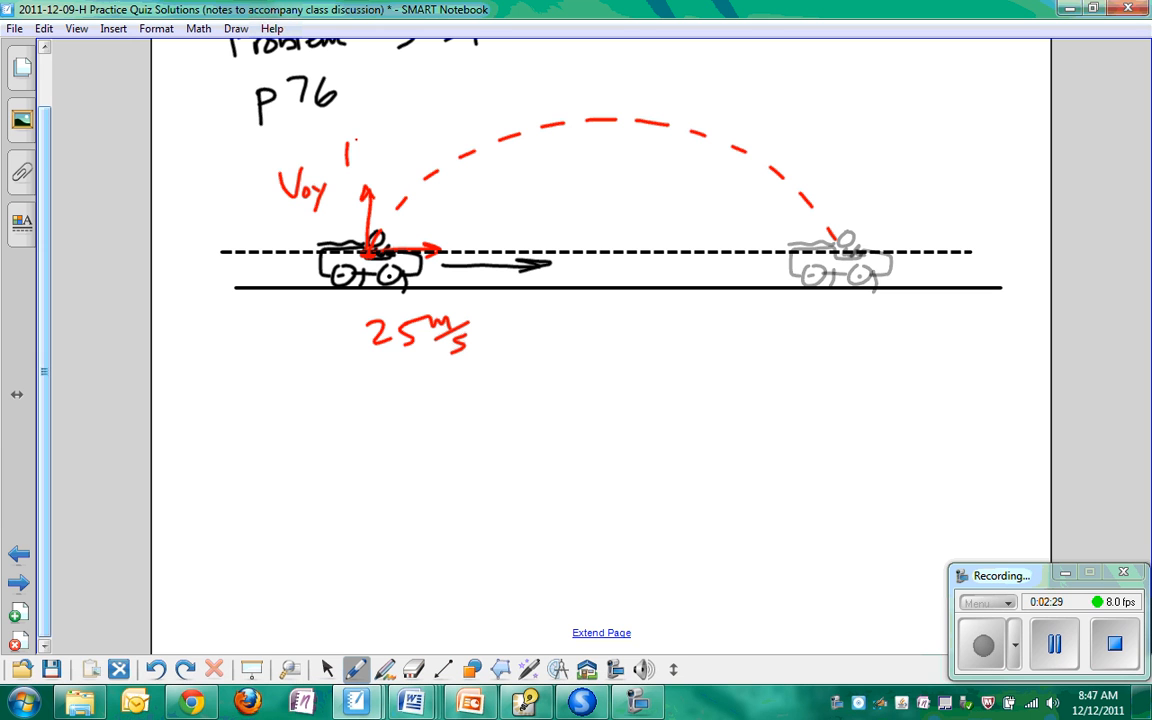
drag(344, 156, 400, 156)
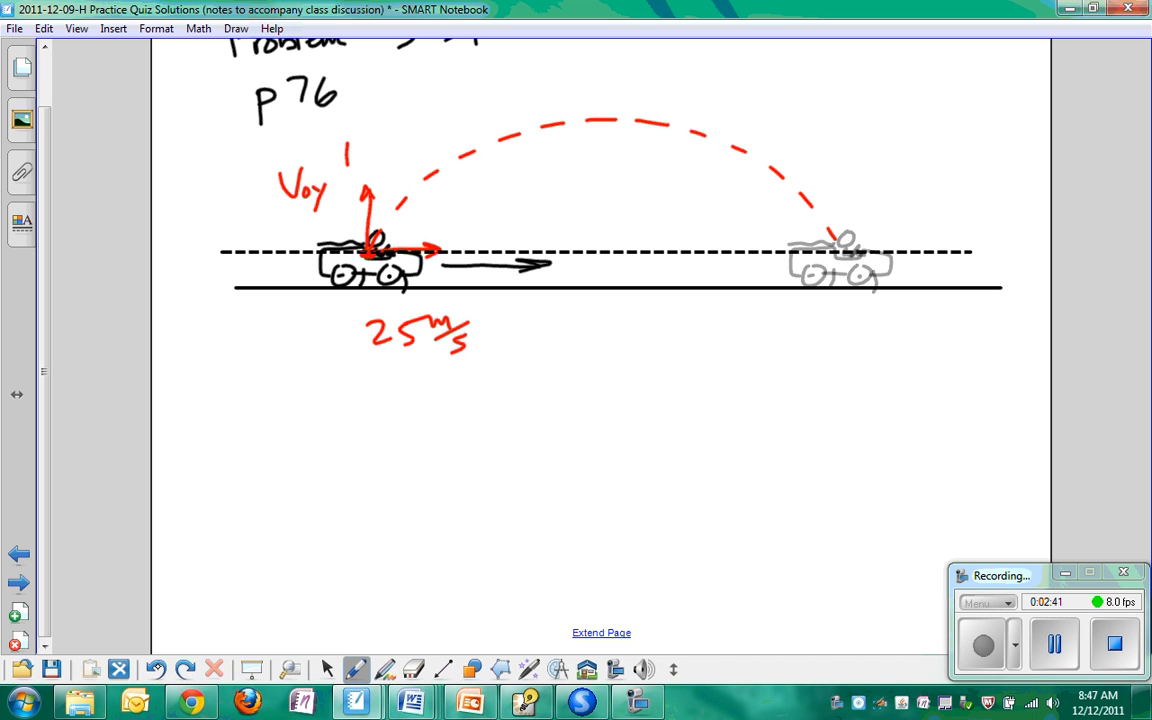
drag(350, 160, 420, 150)
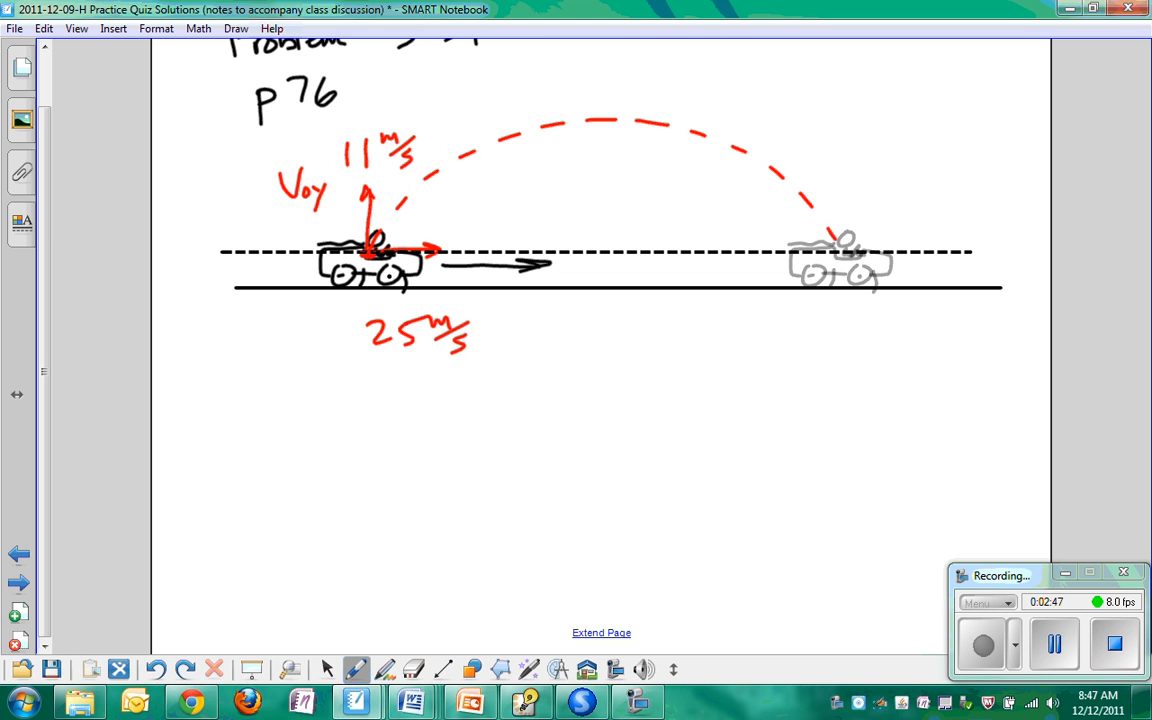
Draw the x/y table with column headings, divider and underline below the sketch.
scroll(down, 3)
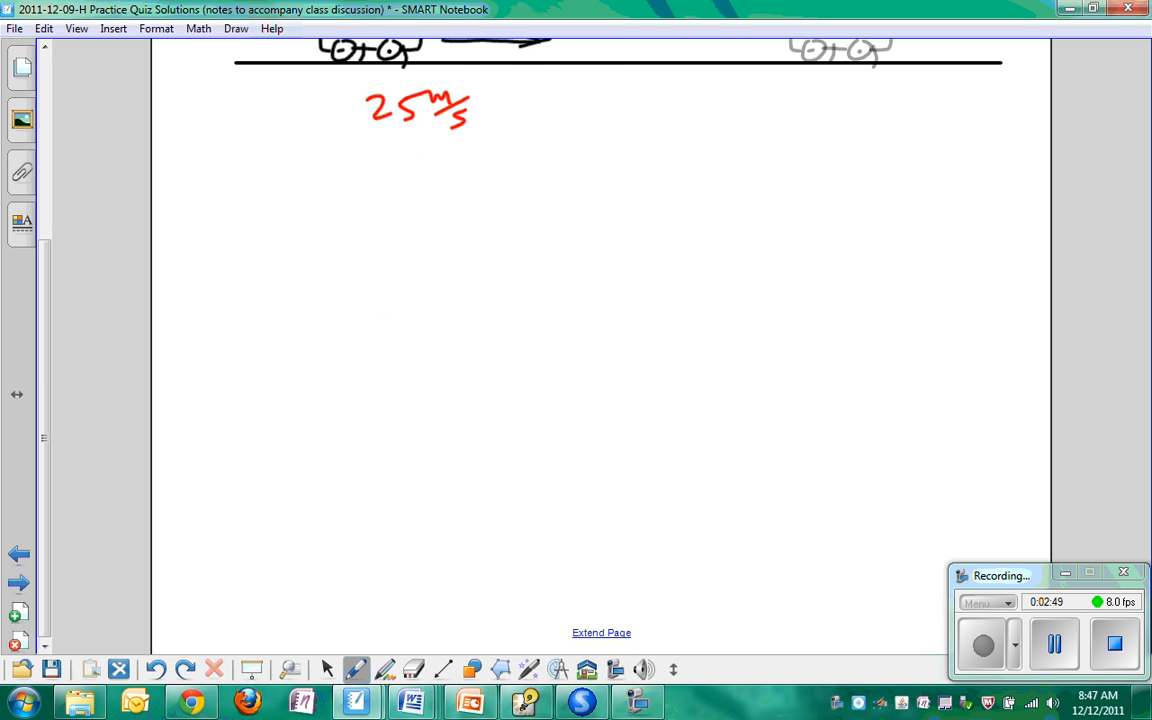
scroll(up, 3)
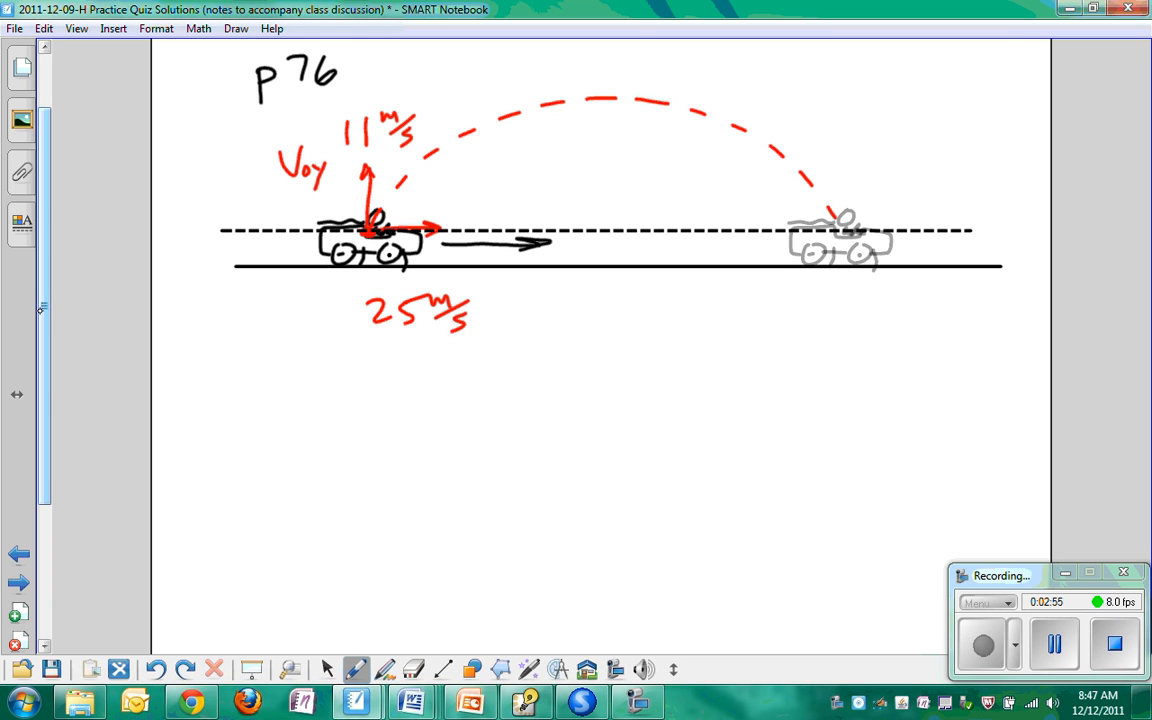
scroll(down, 3)
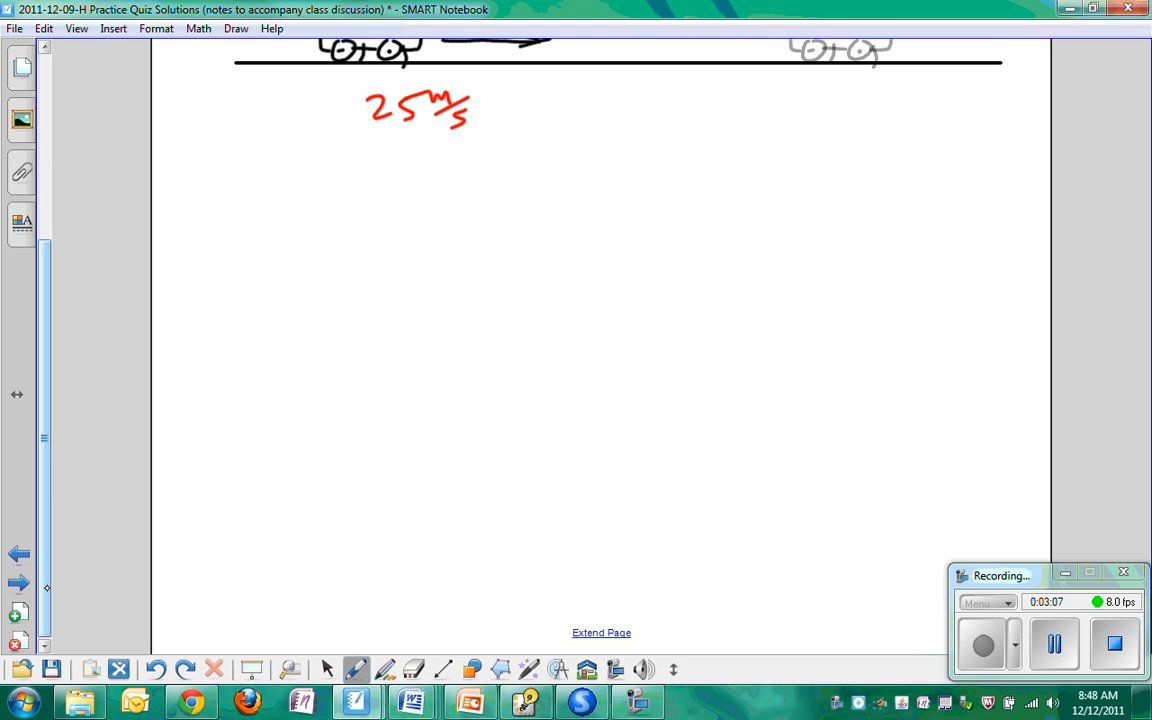
drag(256, 200, 300, 230)
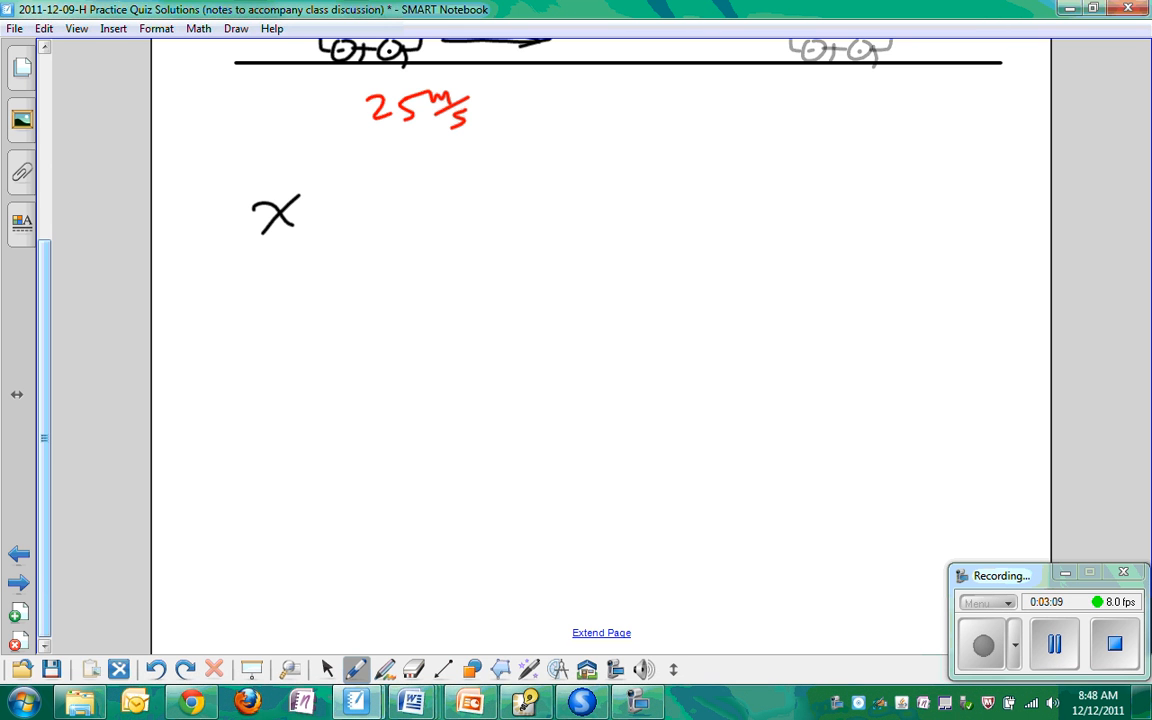
drag(436, 196, 460, 250)
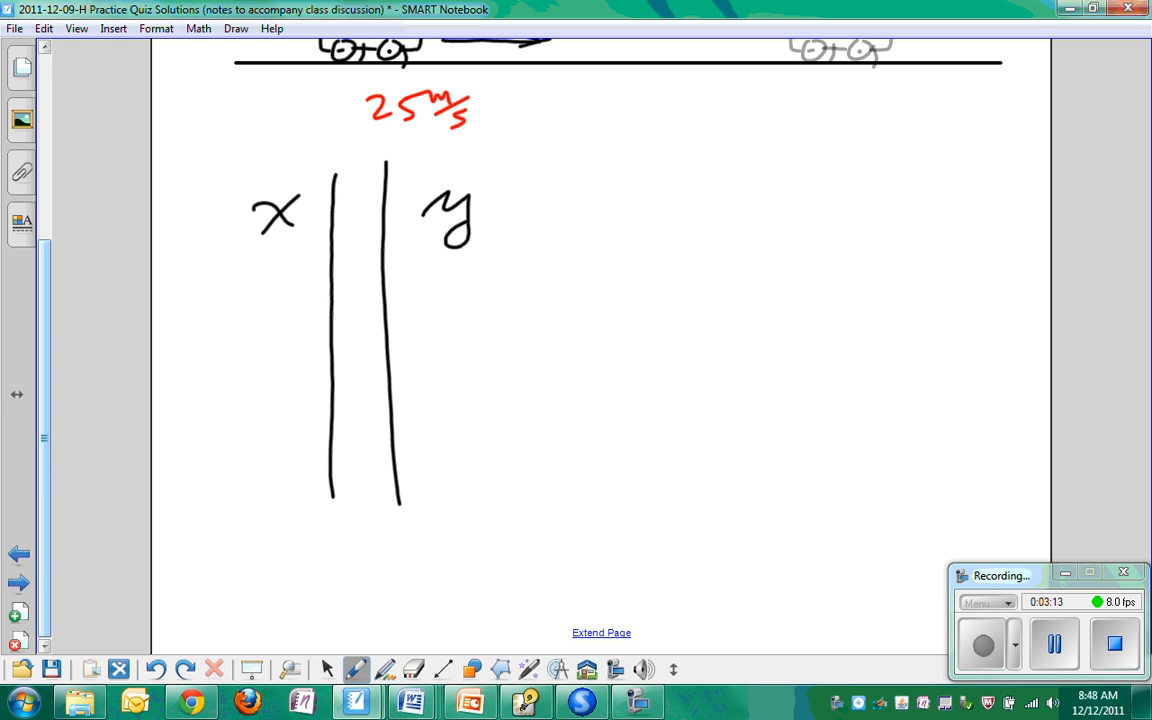
drag(216, 244, 540, 244)
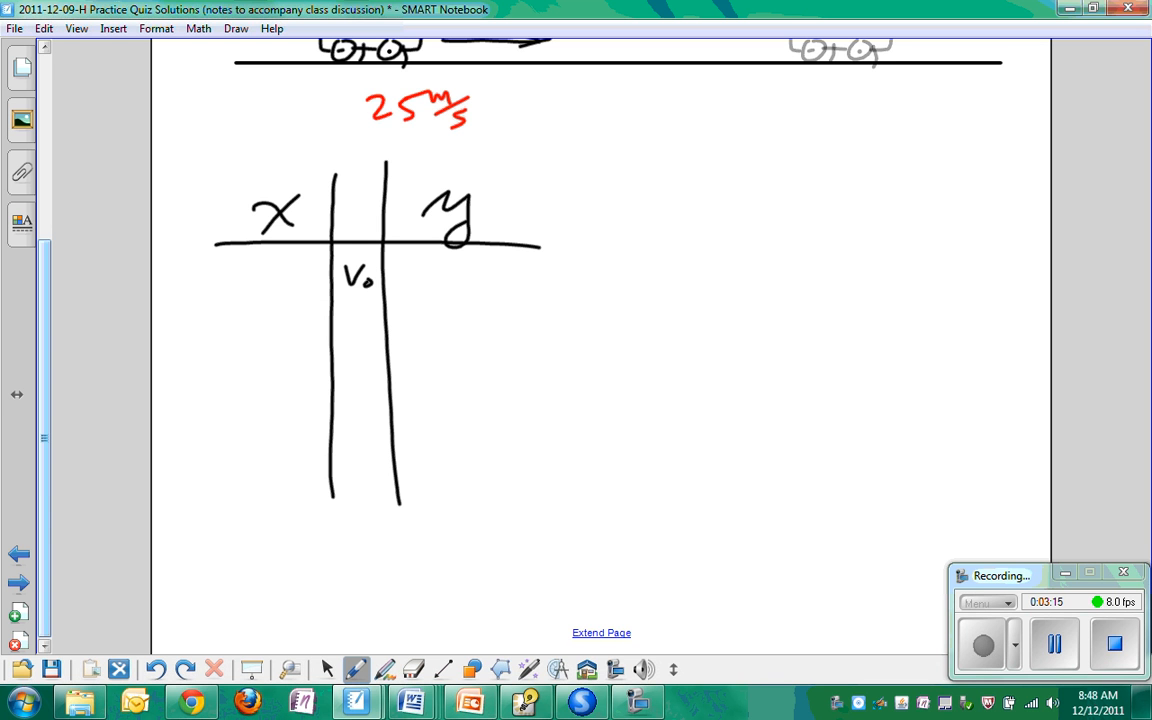
Fill the V0 row with 25 m/s and 11 m/s and the acceleration row with 0 and -g.
drag(236, 290, 284, 276)
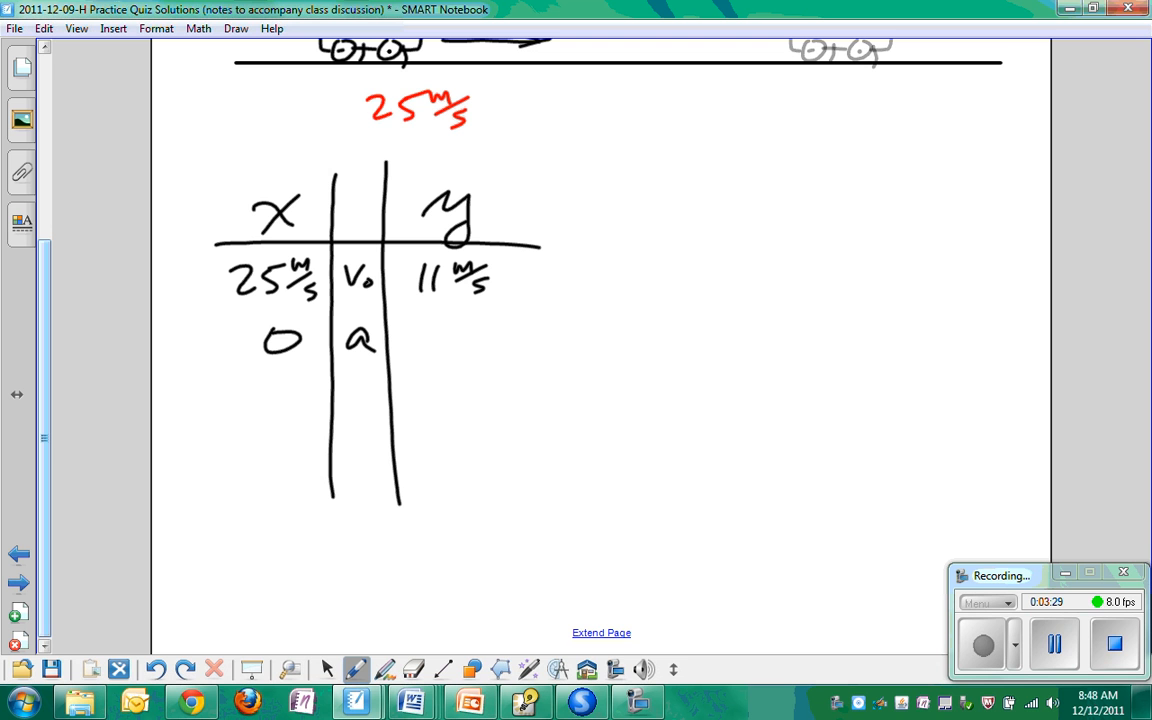
drag(420, 340, 476, 344)
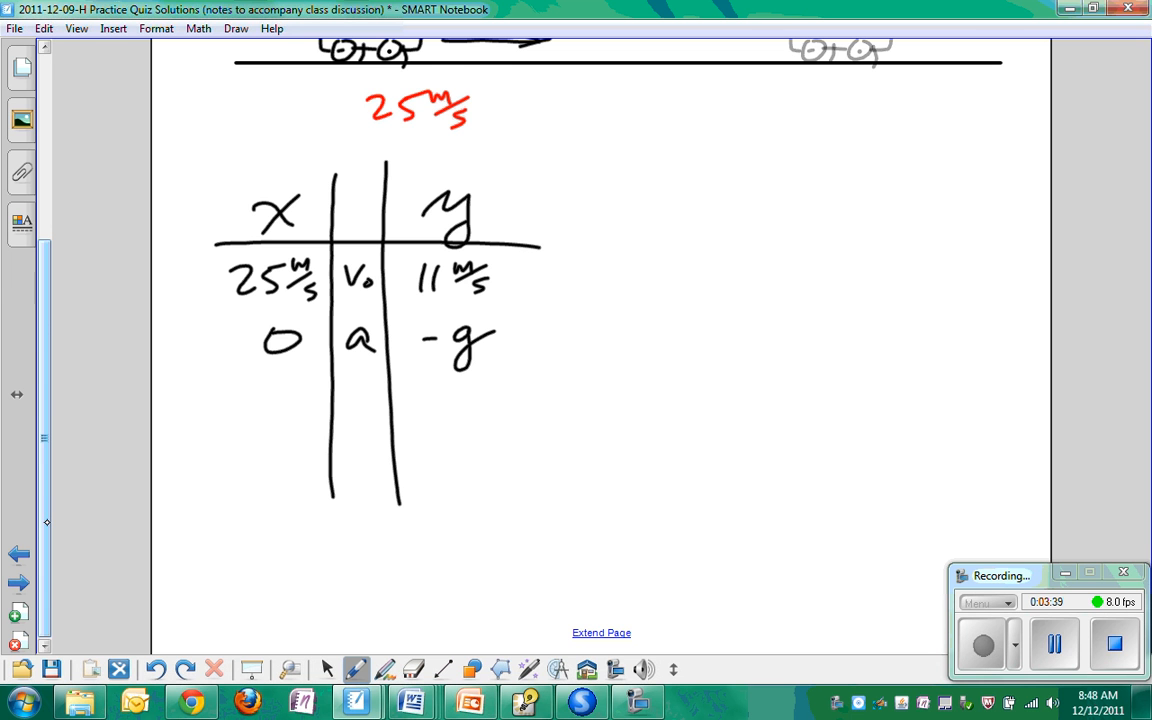
scroll(down, 3)
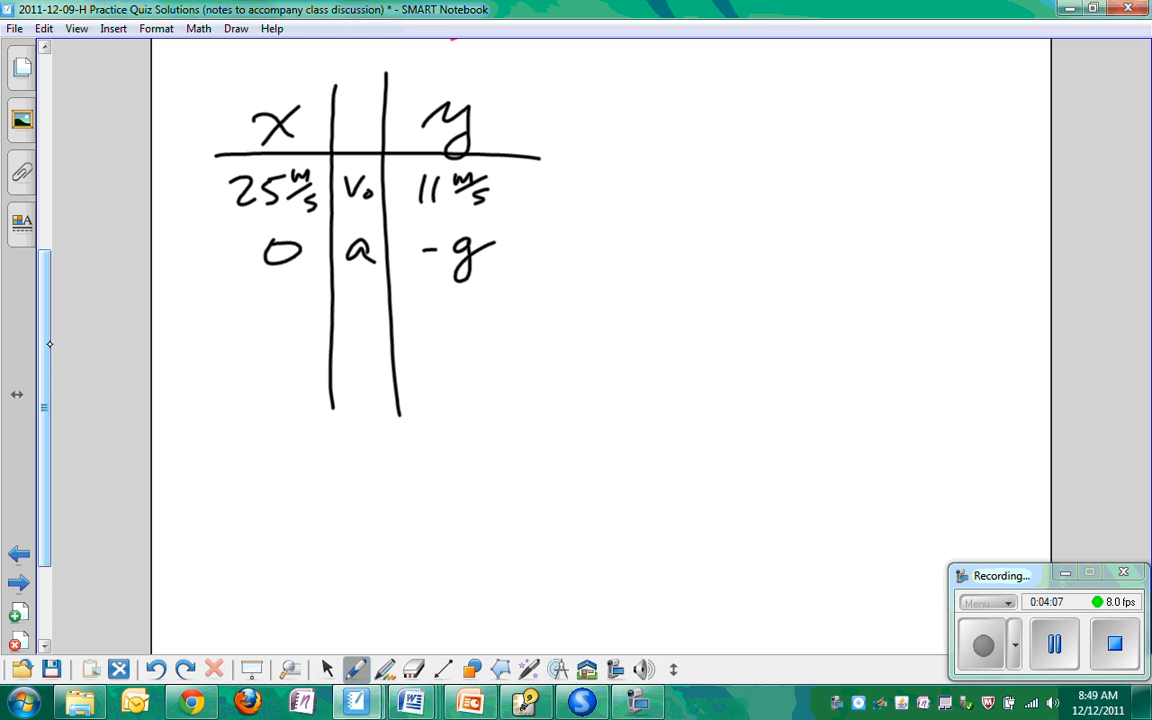
Add displacement and time rows with y = 0, x unknown, and arrows linking t across both columns.
drag(358, 312, 362, 322)
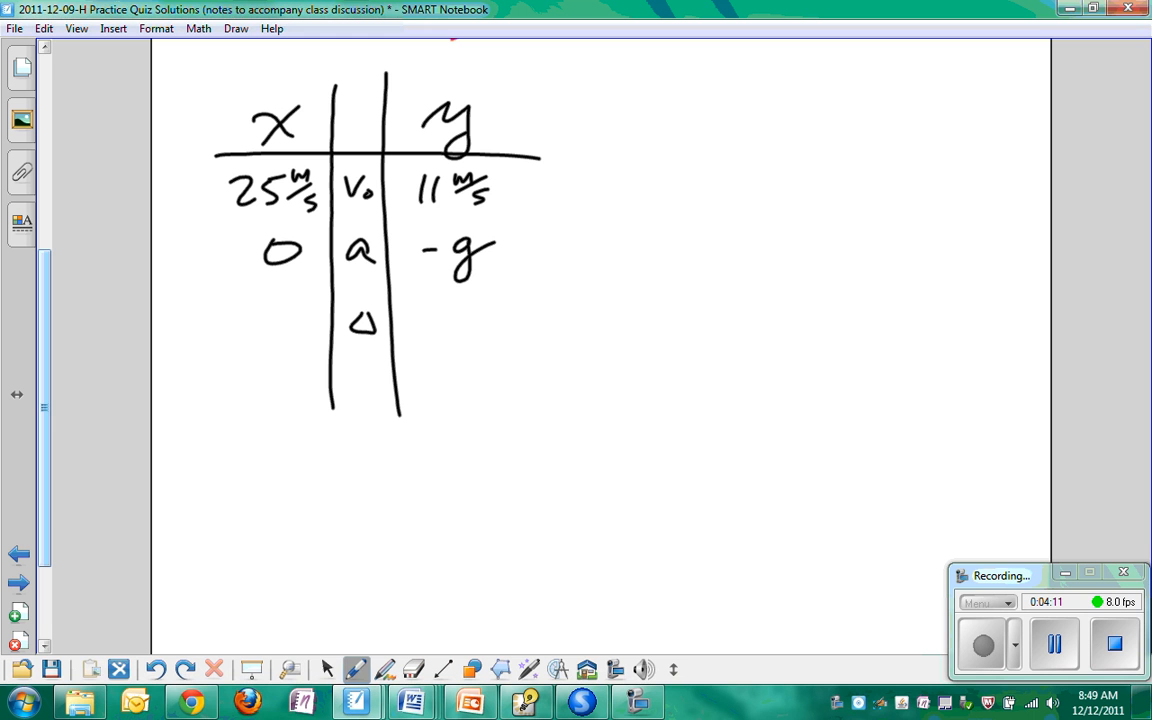
drag(362, 388, 368, 376)
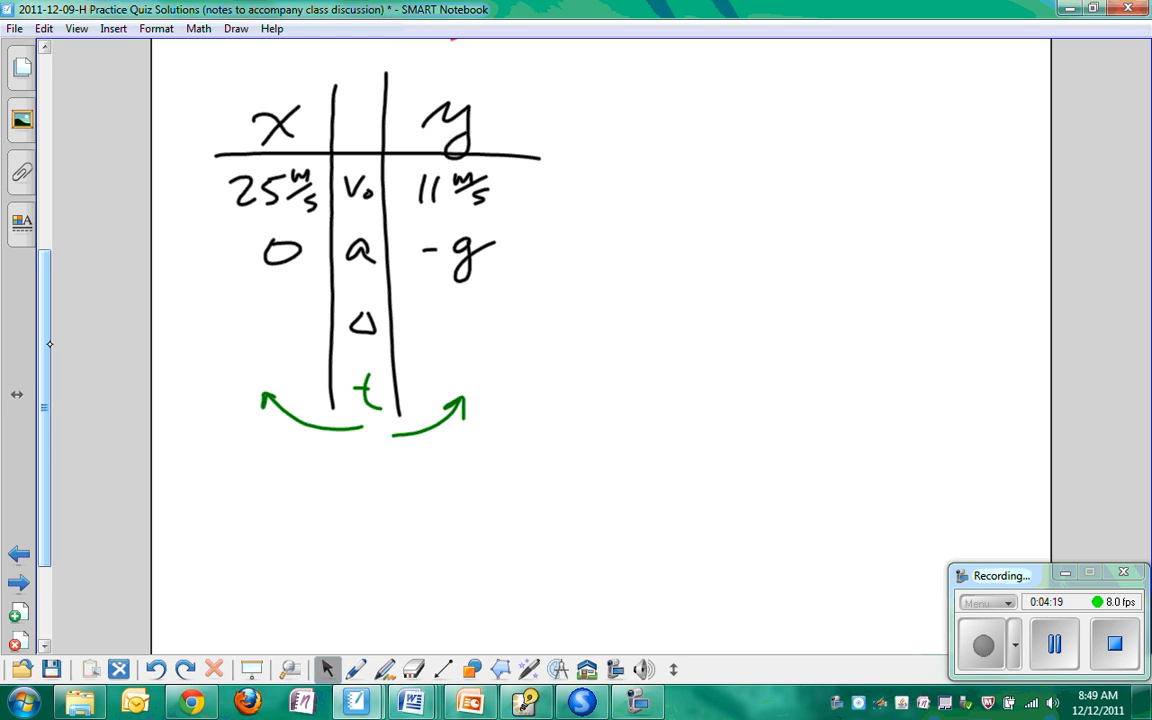
drag(456, 304, 484, 330)
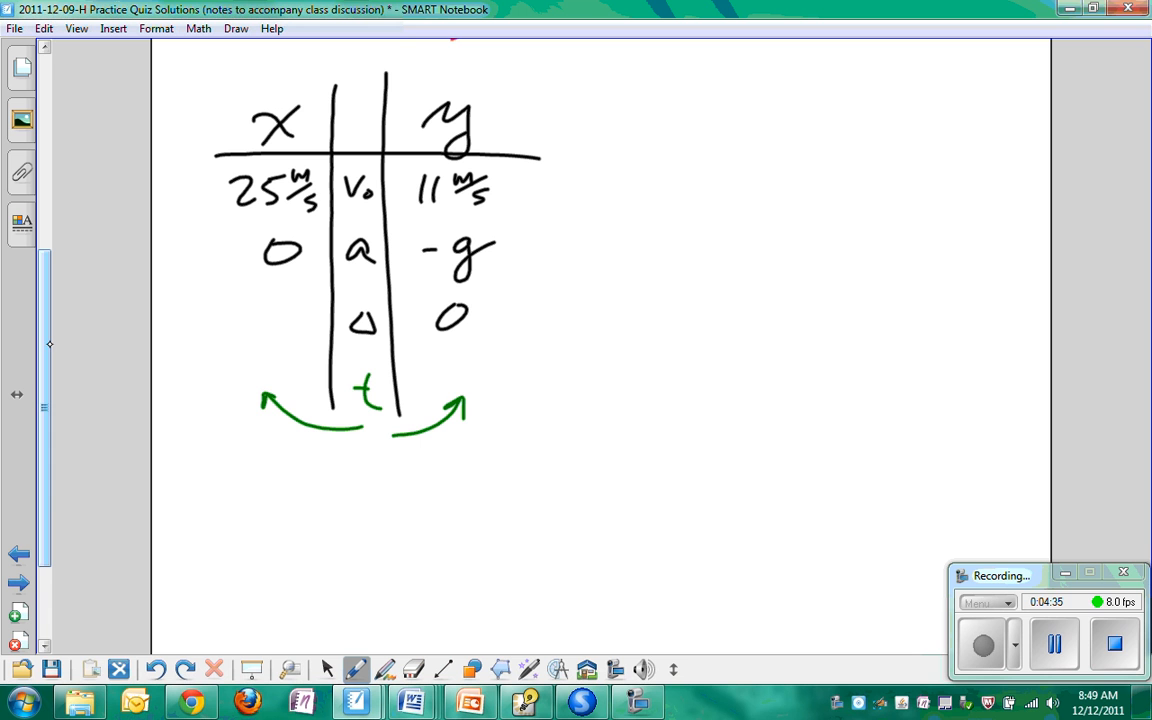
drag(280, 296, 296, 344)
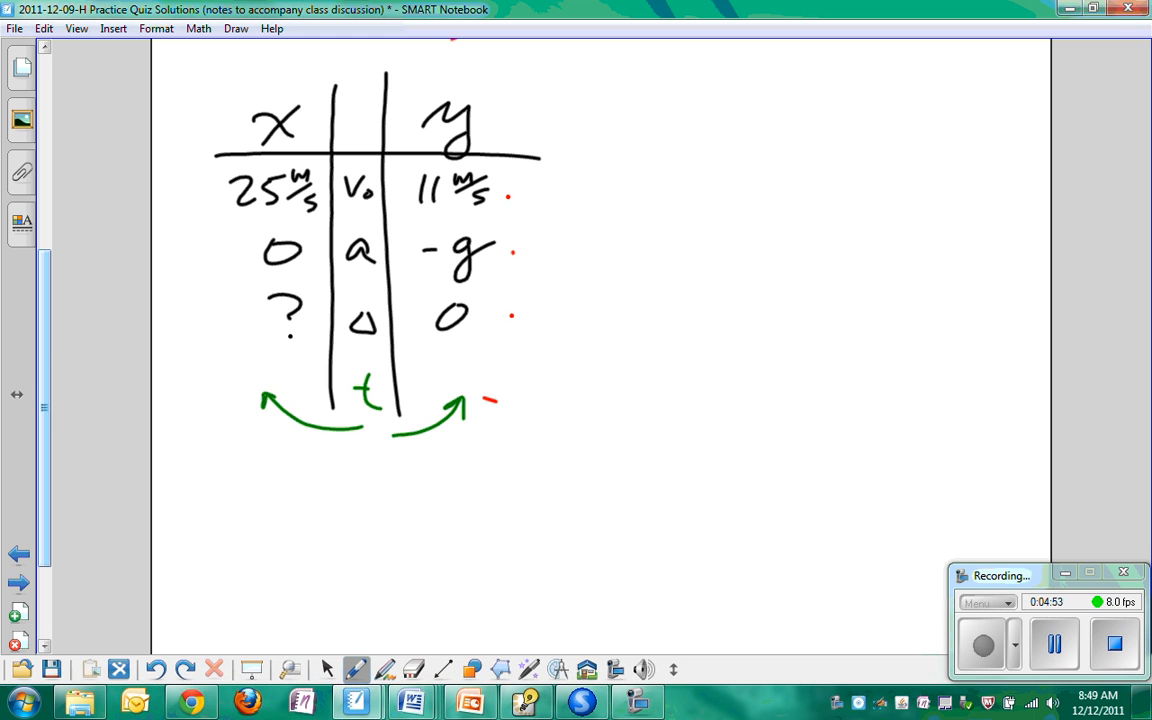
drag(490, 410, 250, 430)
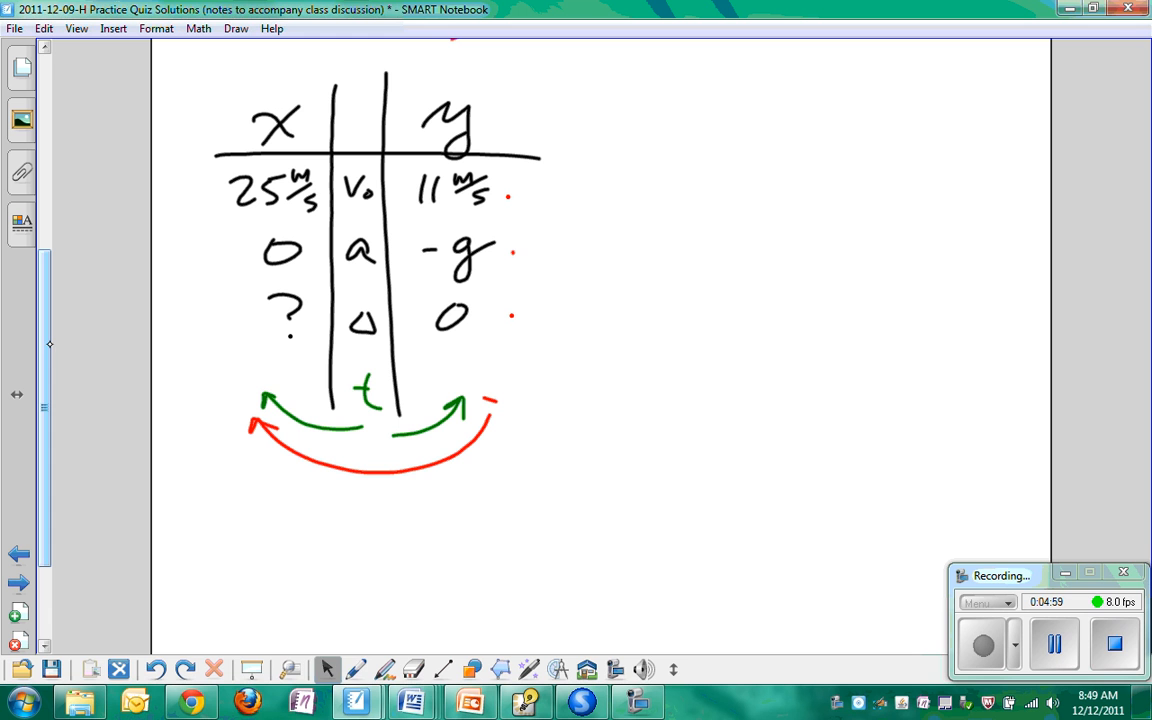
Write Δy = V0y t − ½gt², strike out Δy as zero, and solve t = 2V0y/g.
drag(650, 176, 710, 160)
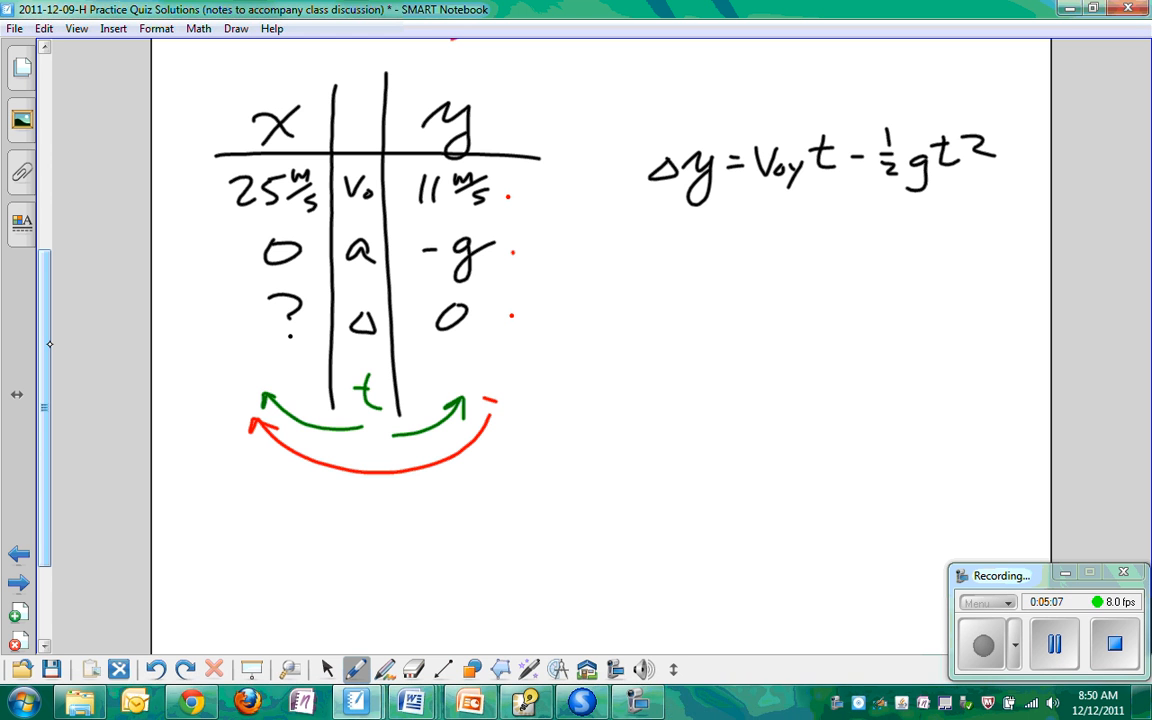
drag(660, 144, 764, 210)
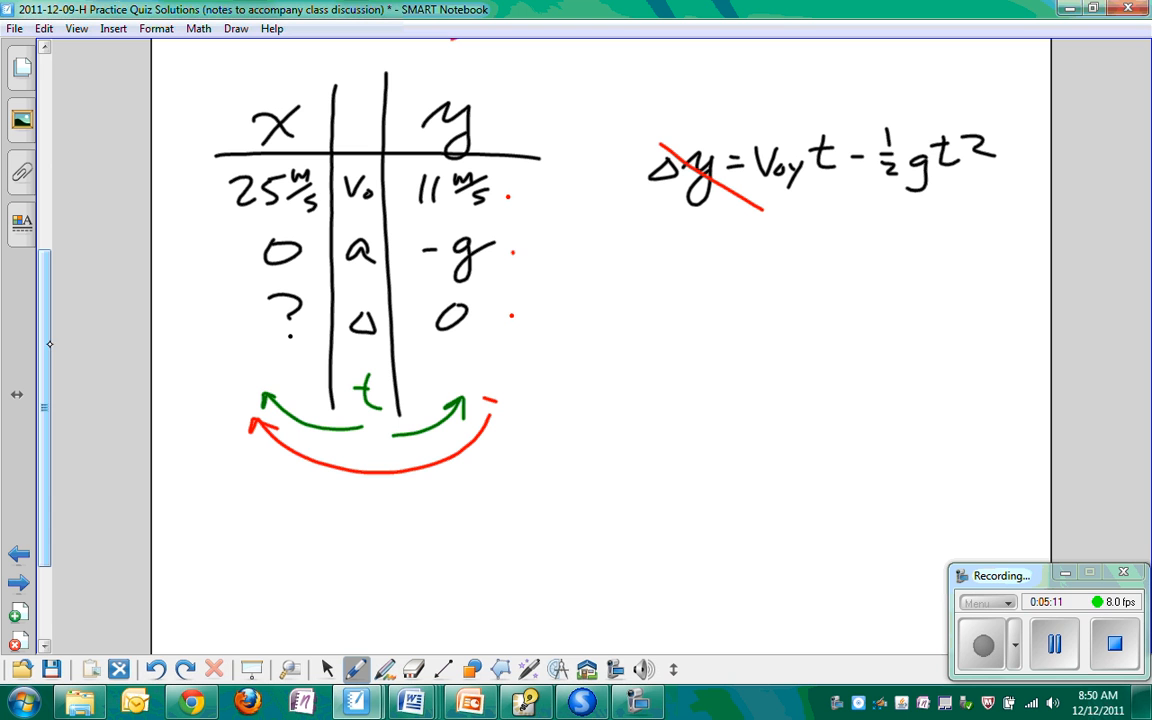
drag(680, 280, 770, 270)
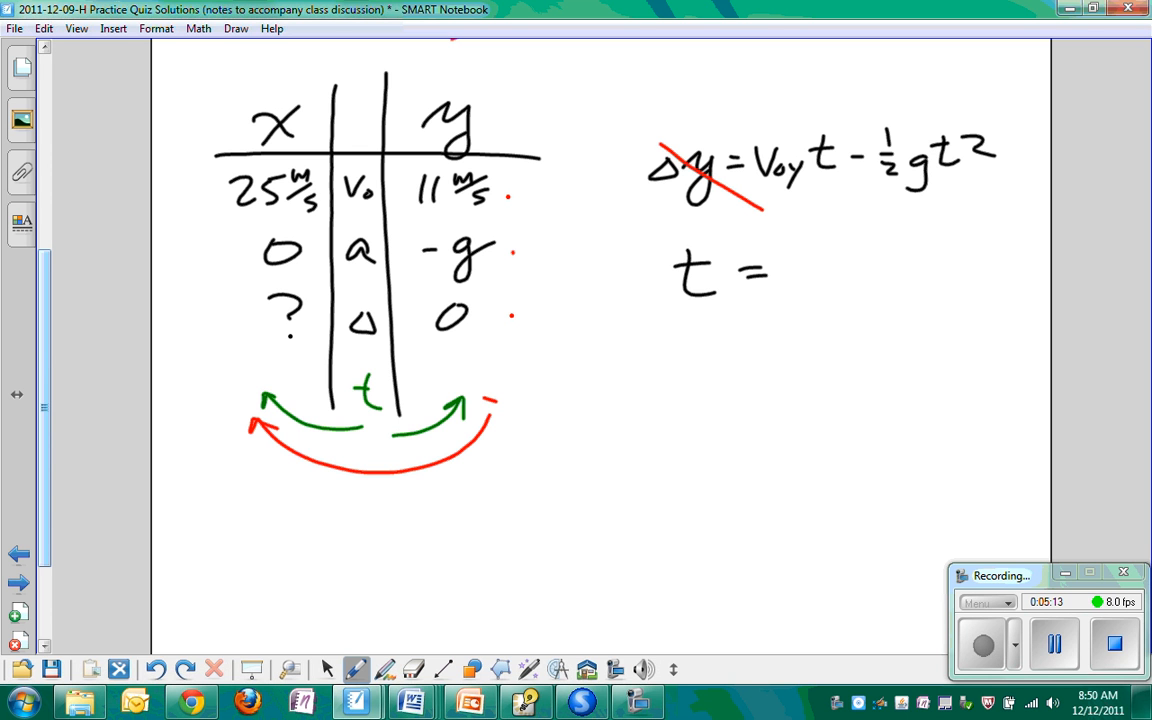
drag(810, 250, 890, 244)
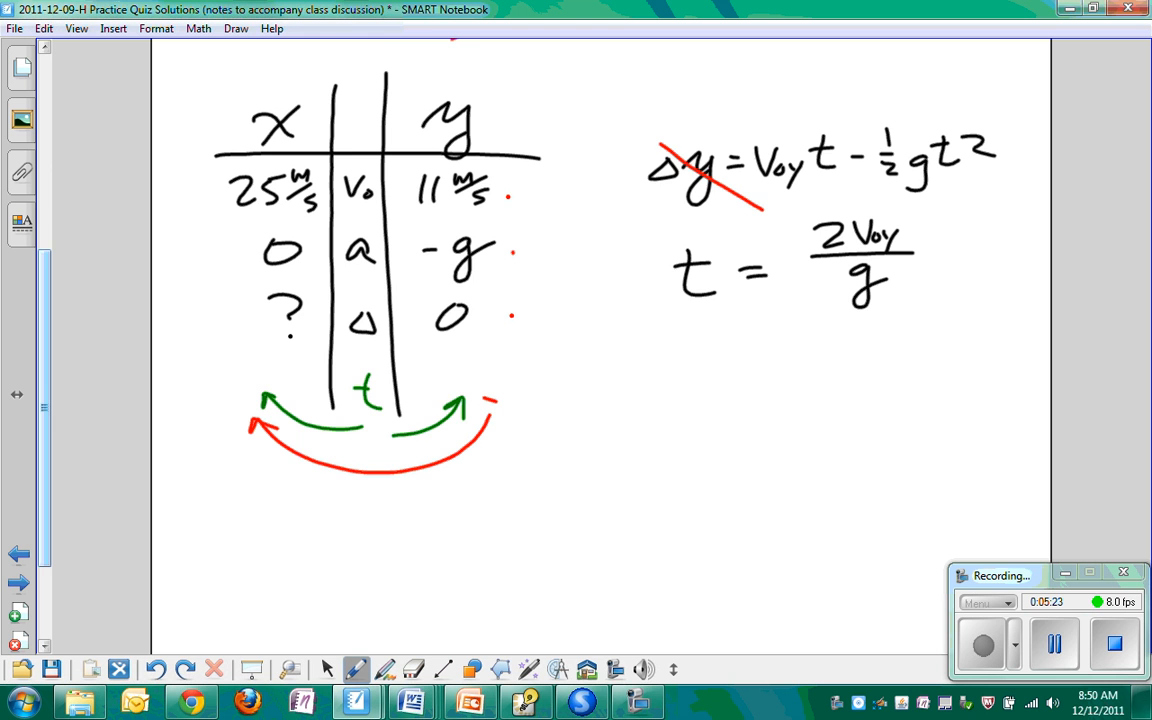
scroll(down, 3)
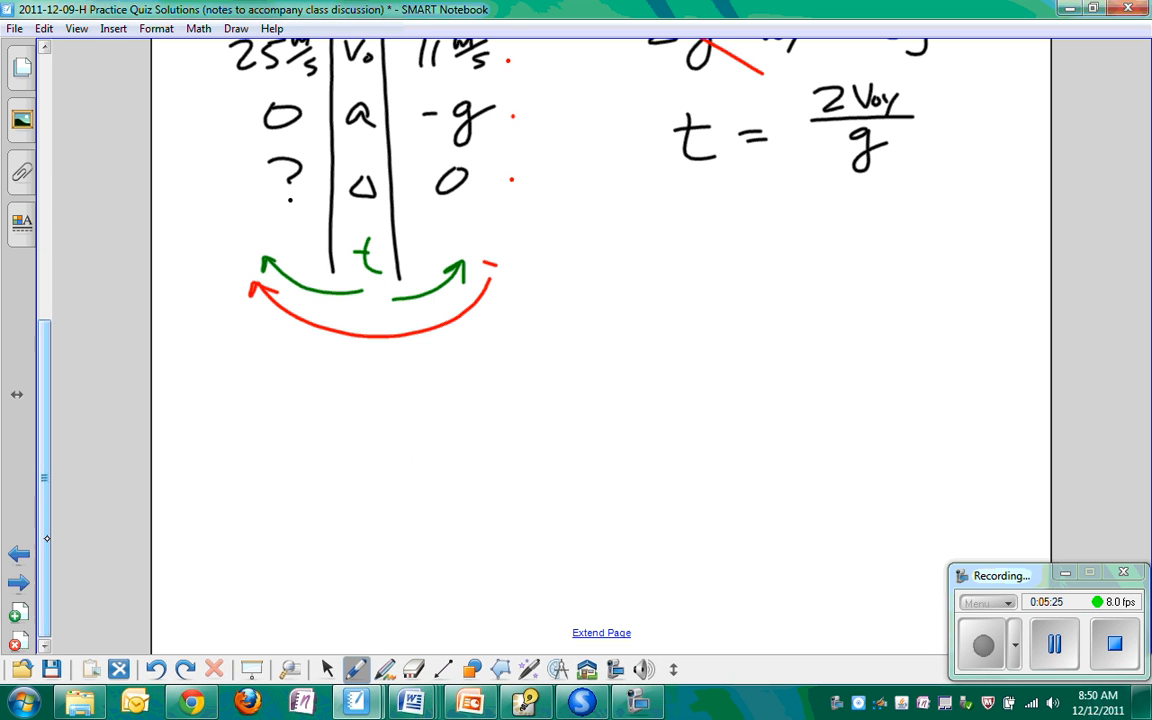
Write Δx = Vx t + ½ax t² with the acceleration term struck, then Δx = Vx(2V0y/g).
drag(596, 296, 664, 276)
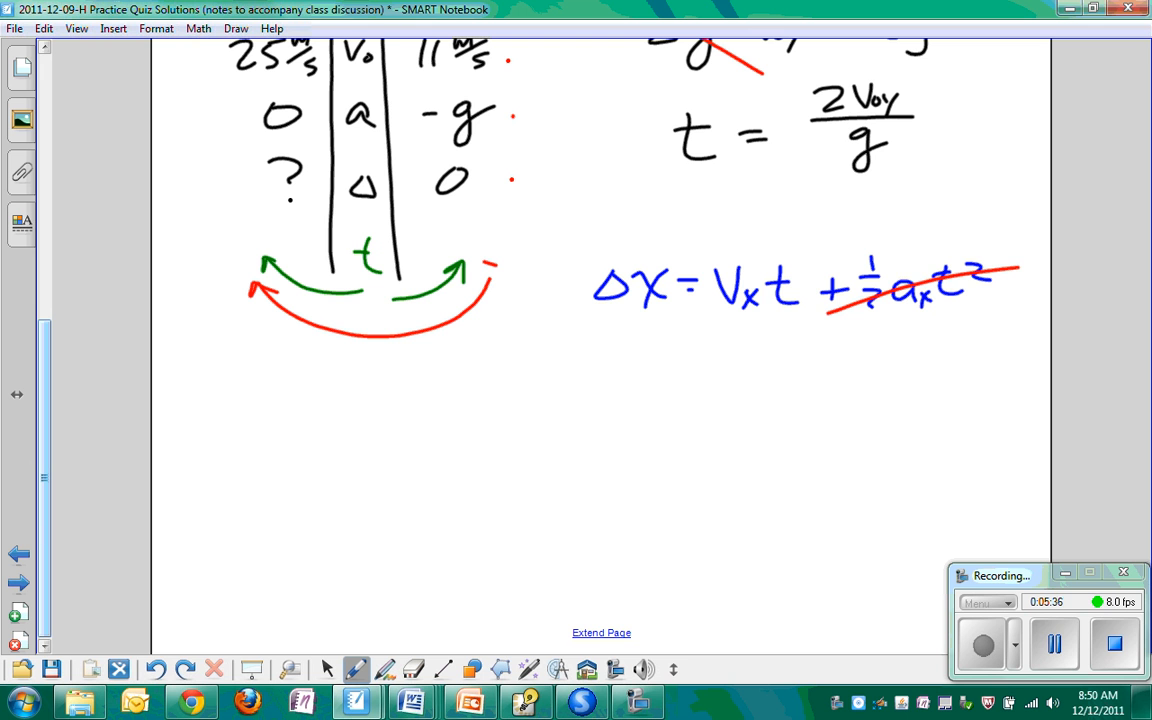
drag(508, 400, 516, 384)
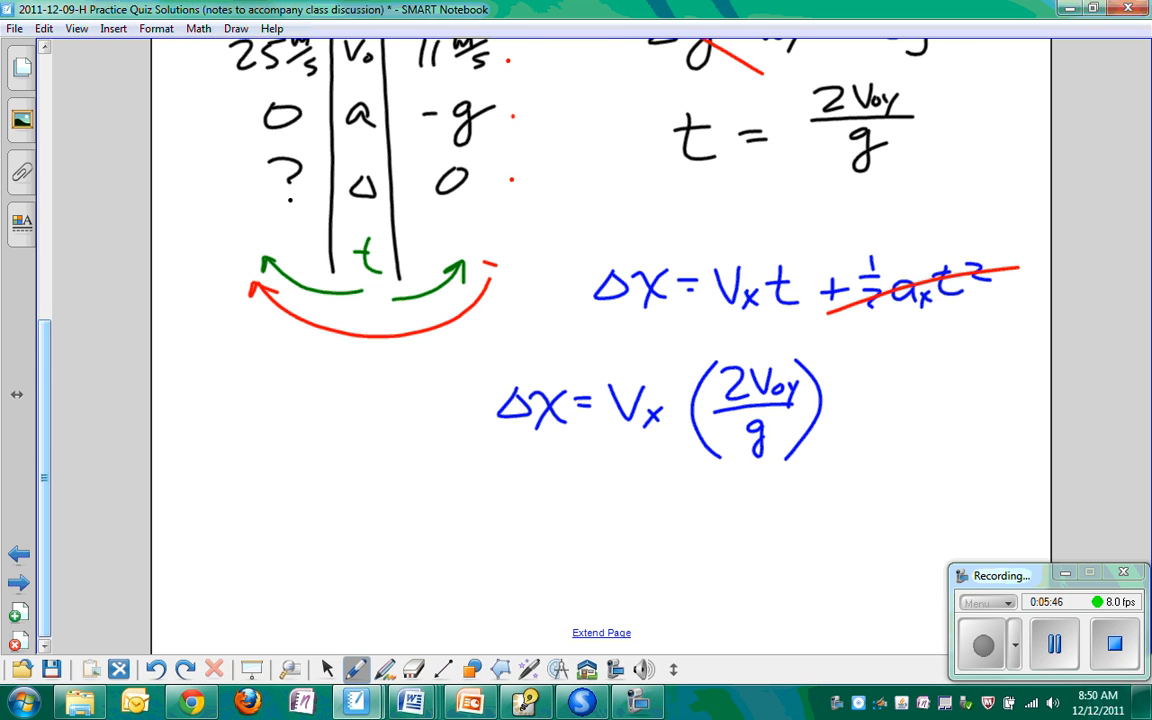
scroll(down, 3)
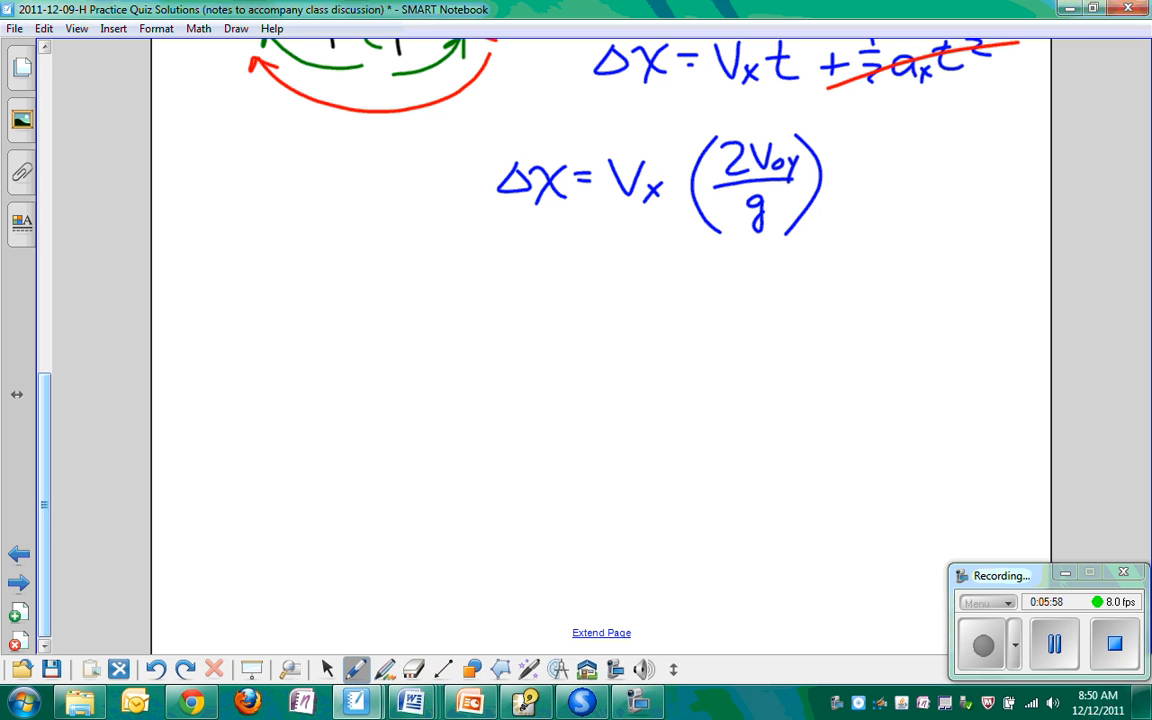
Write Δx = 25 m/s, erase the premature value, and rewrite the range as Δx = 2VxV0y/g.
drag(400, 340, 504, 324)
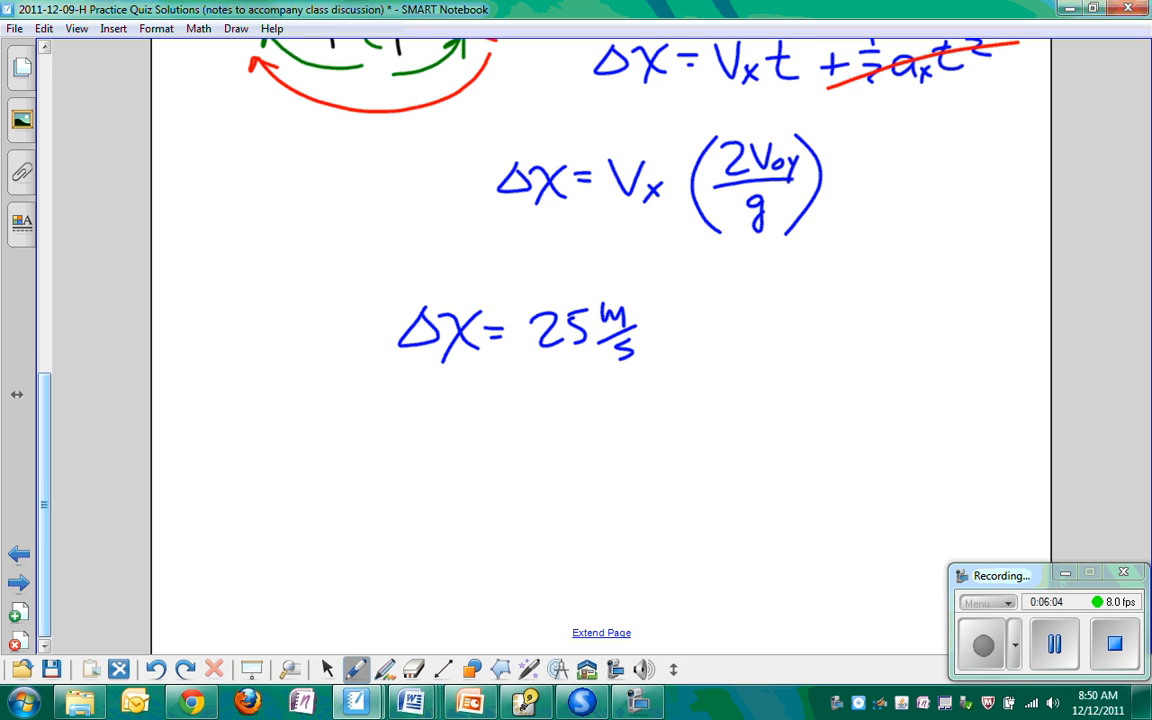
drag(690, 290, 700, 404)
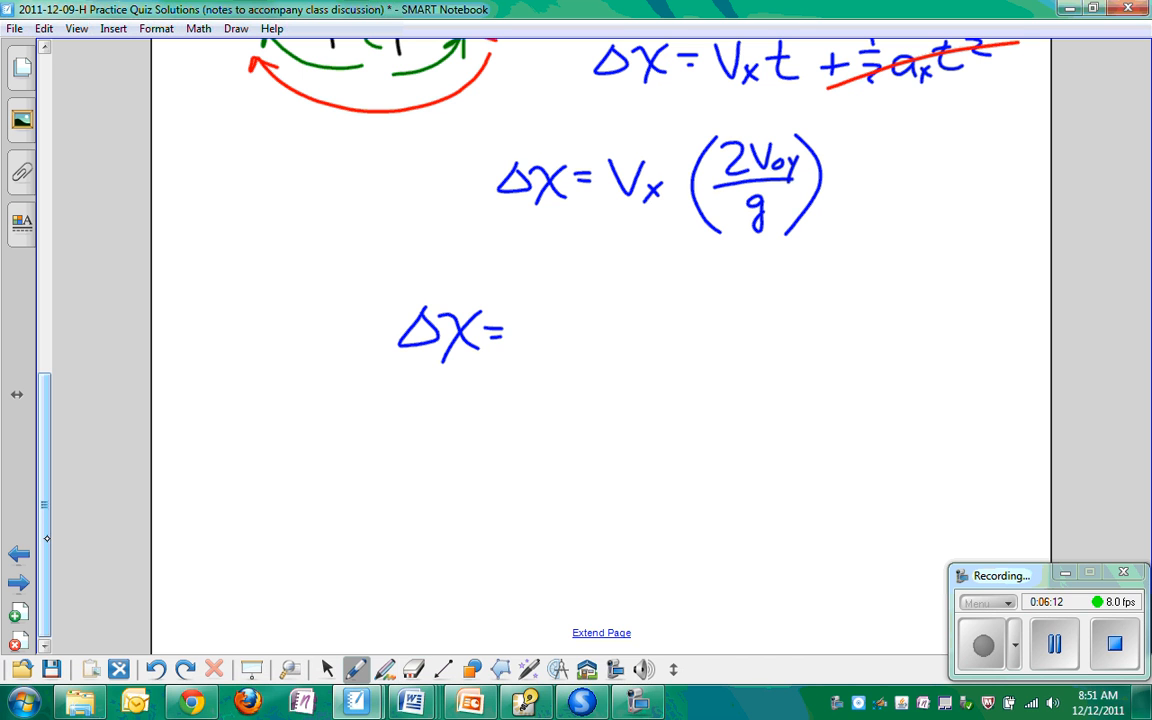
drag(544, 310, 580, 344)
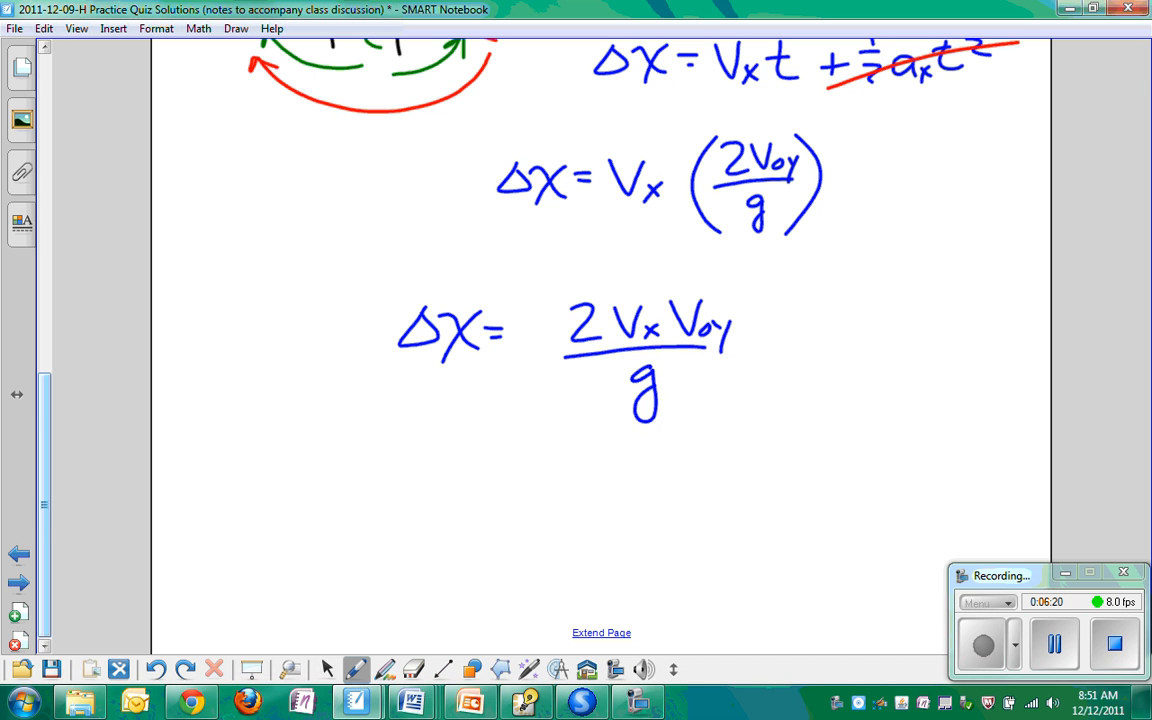
scroll(down, 3)
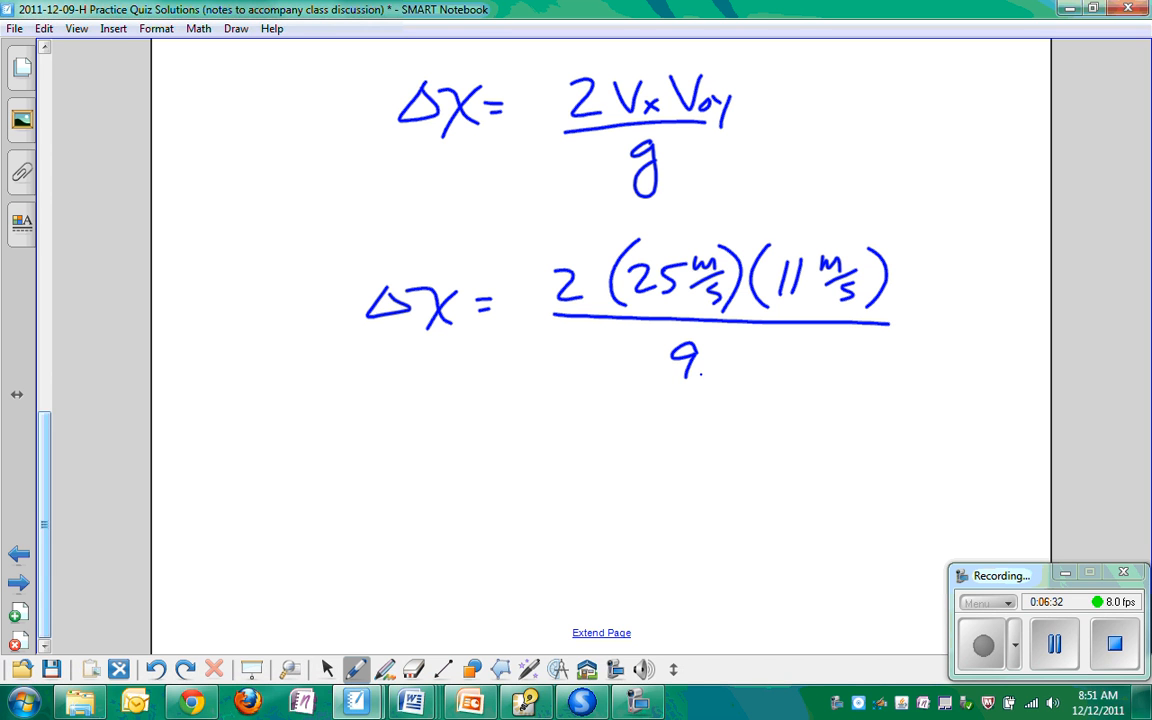
Complete Δx = 2(25 m/s)(11 m/s)/9.8 m/s² and cancel the green unit fractions down to meters.
drag(700, 376, 790, 380)
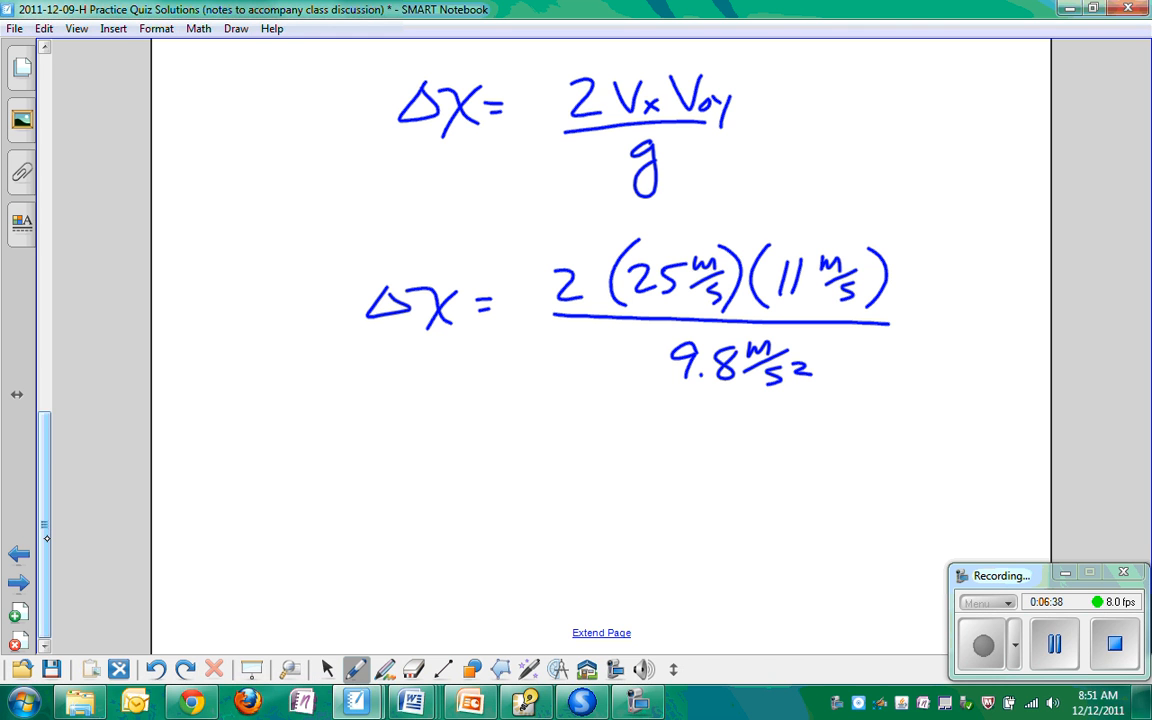
drag(930, 280, 996, 256)
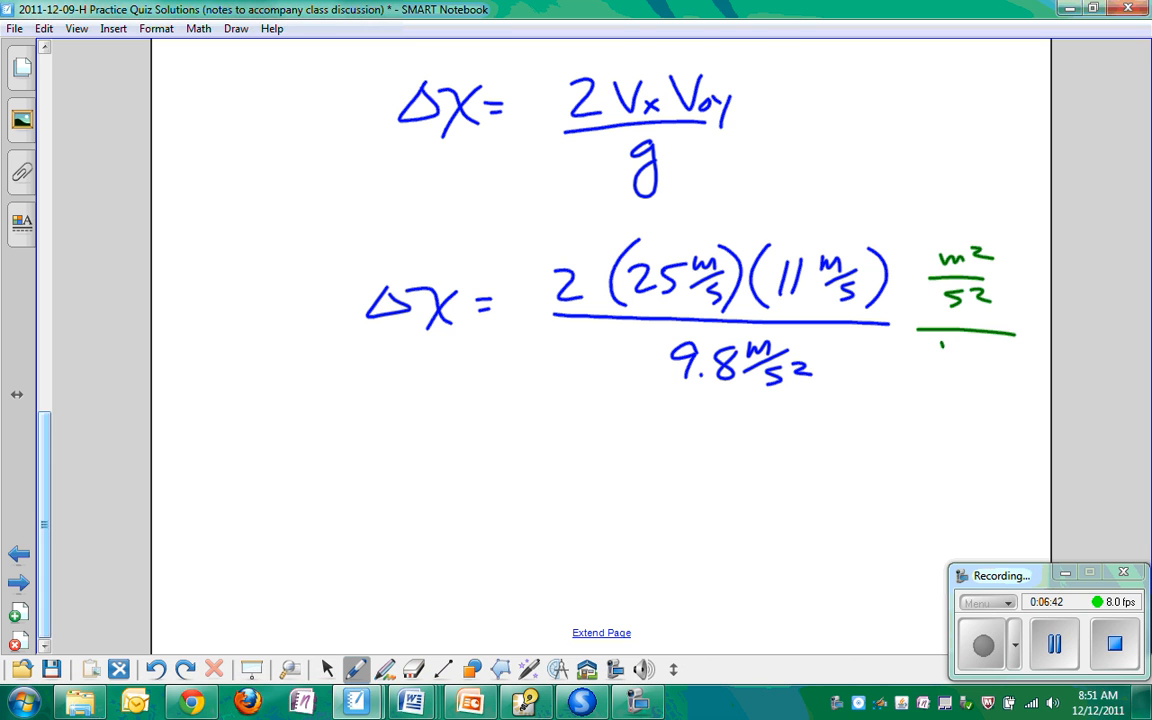
drag(950, 356, 984, 380)
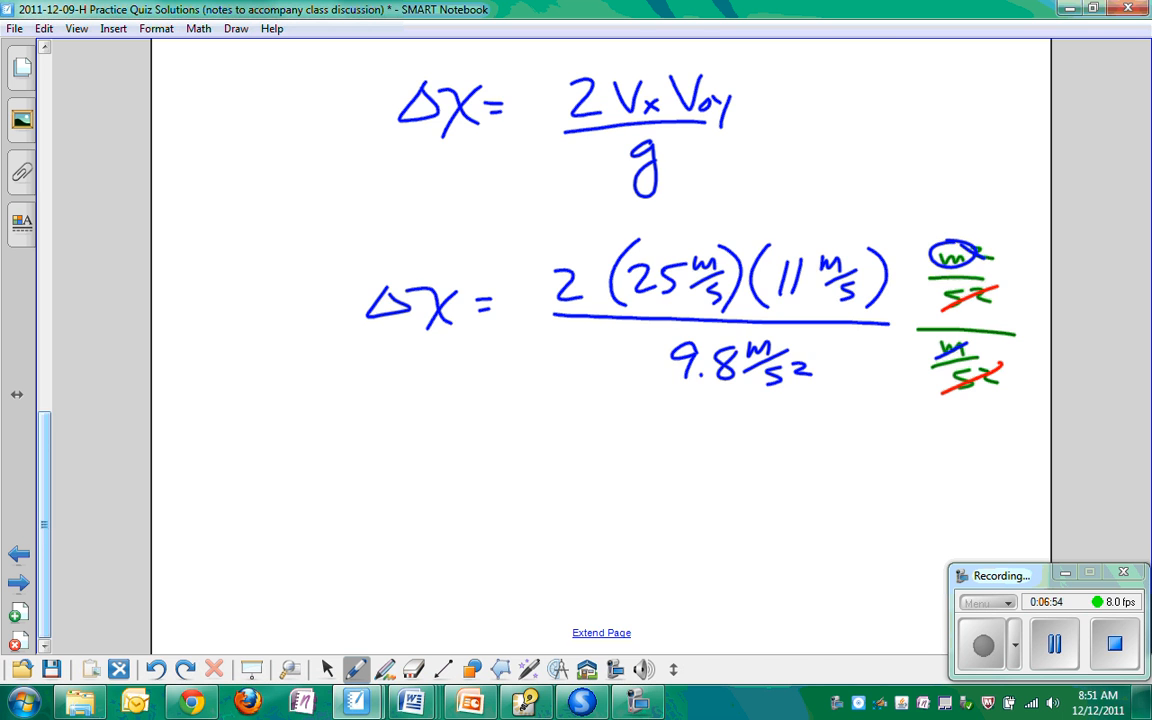
Start the next Δx = line below the substituted expression.
scroll(up, 3)
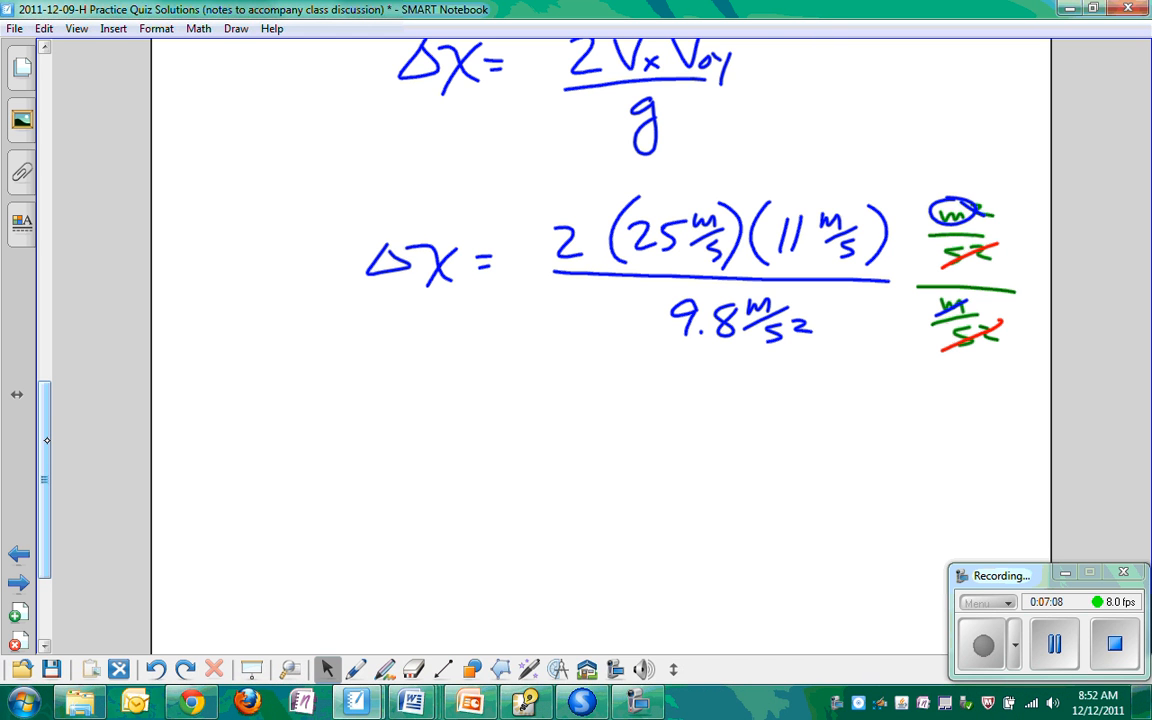
drag(340, 424, 450, 414)
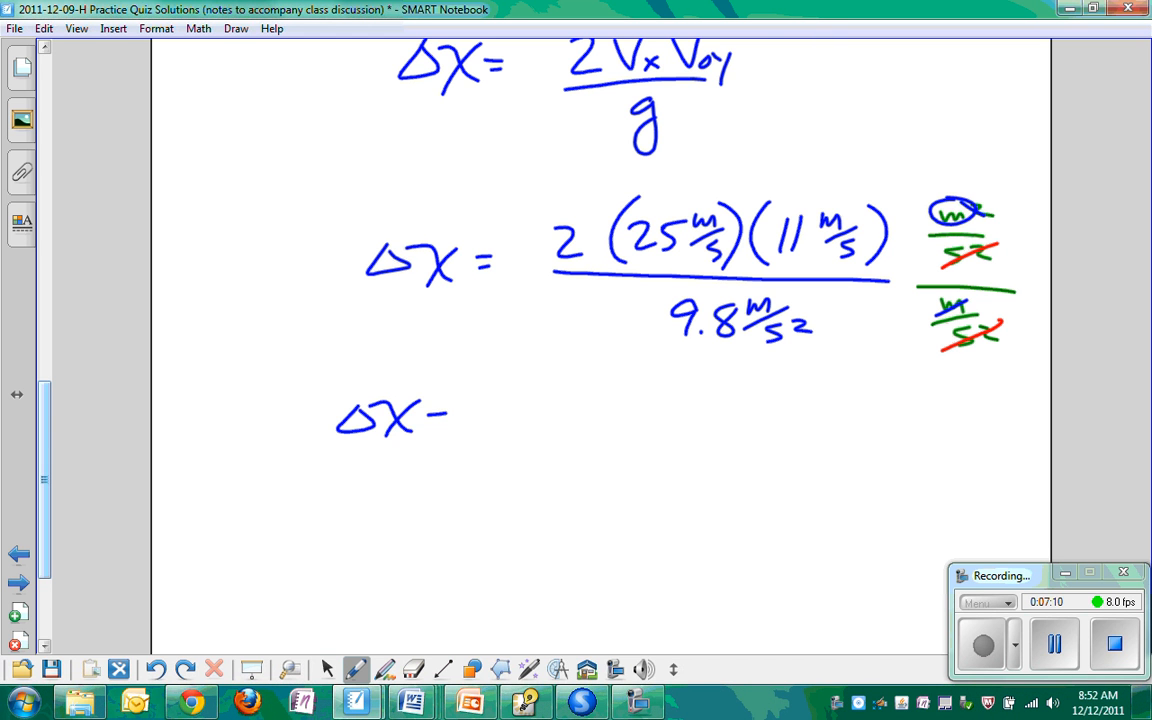